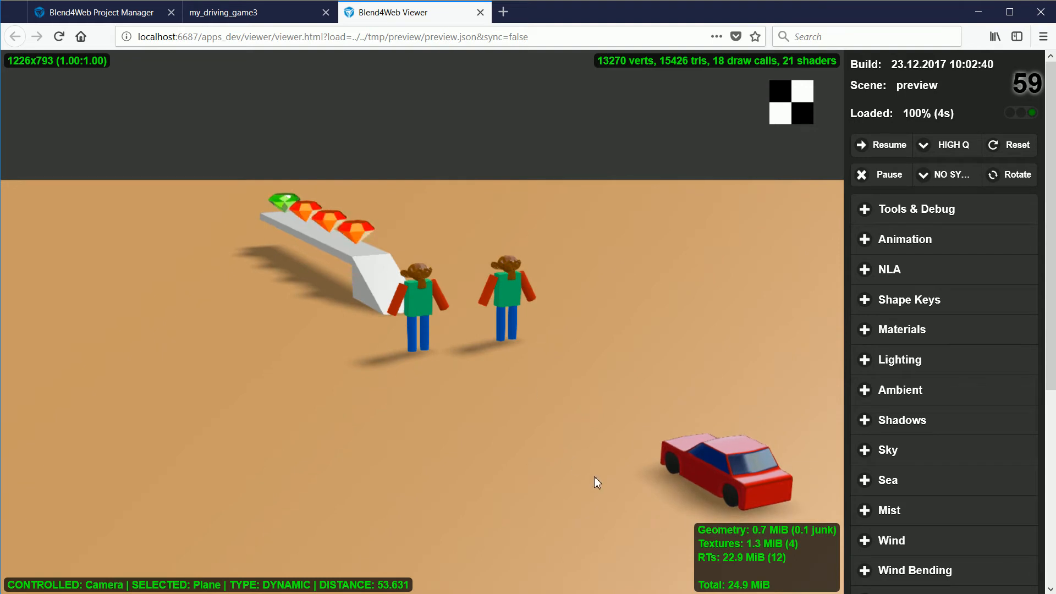
{"action": "mouse_move", "coordinate": [502, 434]}
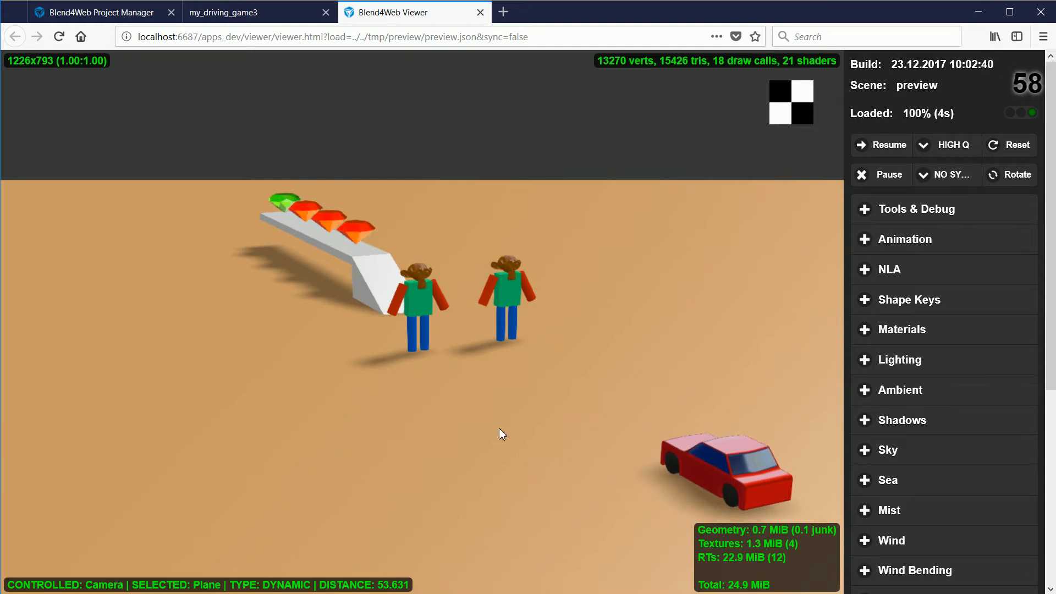
{"action": "mouse_move", "coordinate": [390, 221]}
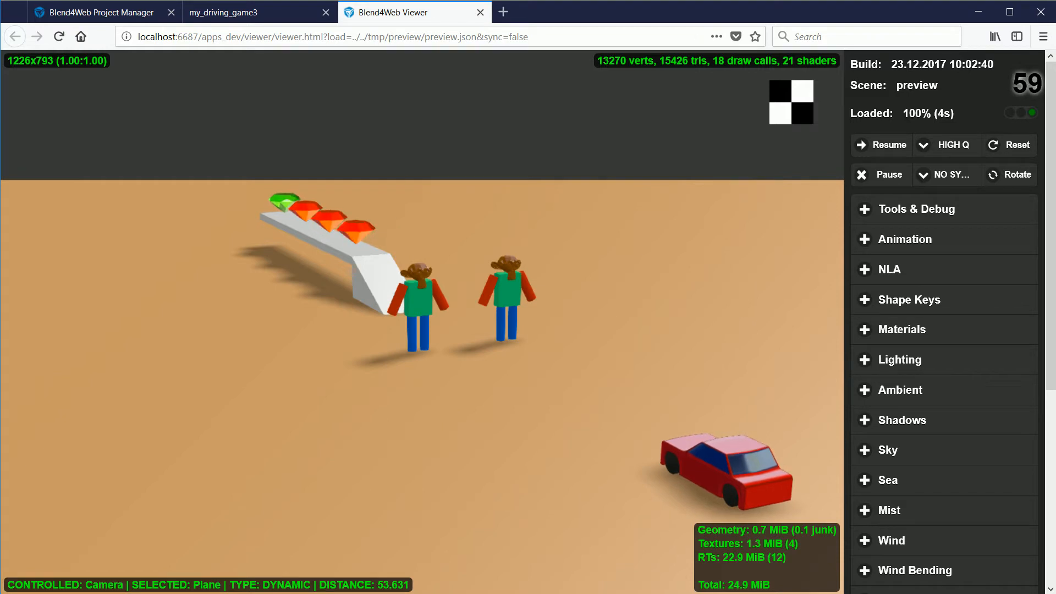
Step: Close the Blend4Web Viewer preview and return to the driving scene in Blender
{"action": "left_click", "coordinate": [222, 13]}
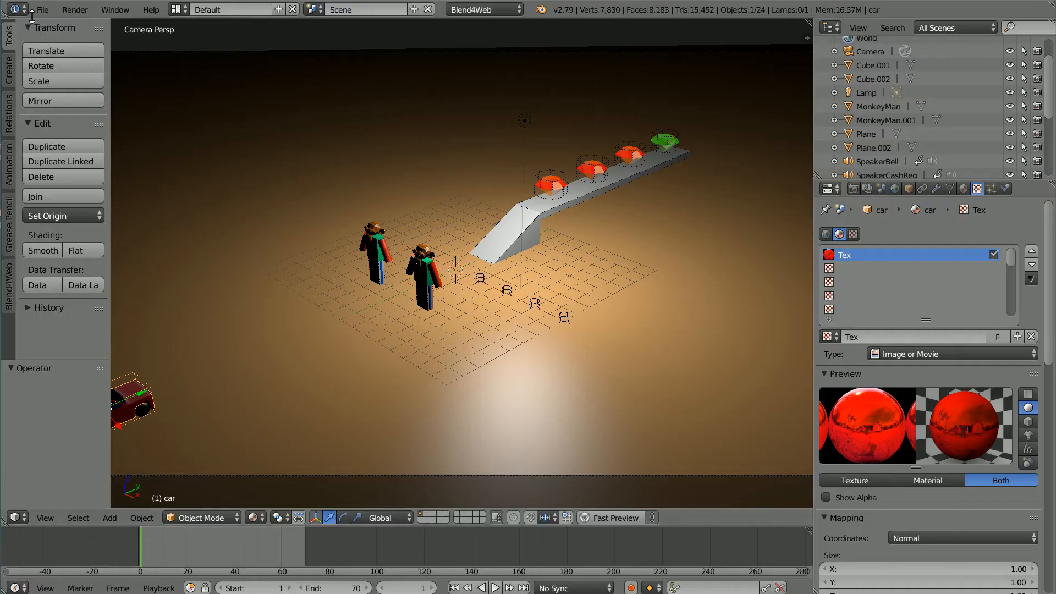
{"action": "left_click", "coordinate": [42, 9]}
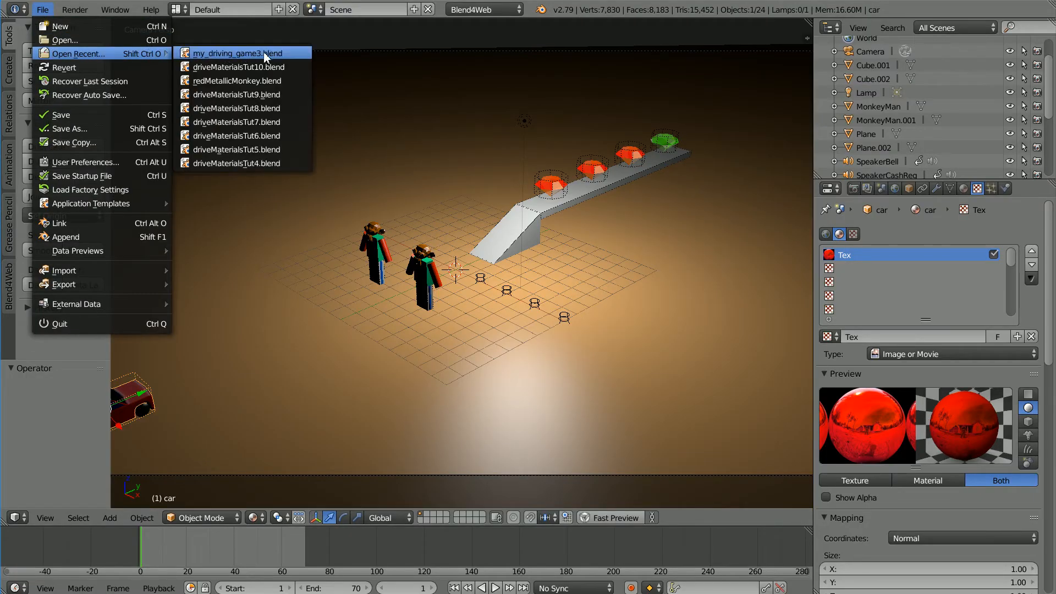
{"action": "mouse_move", "coordinate": [293, 56]}
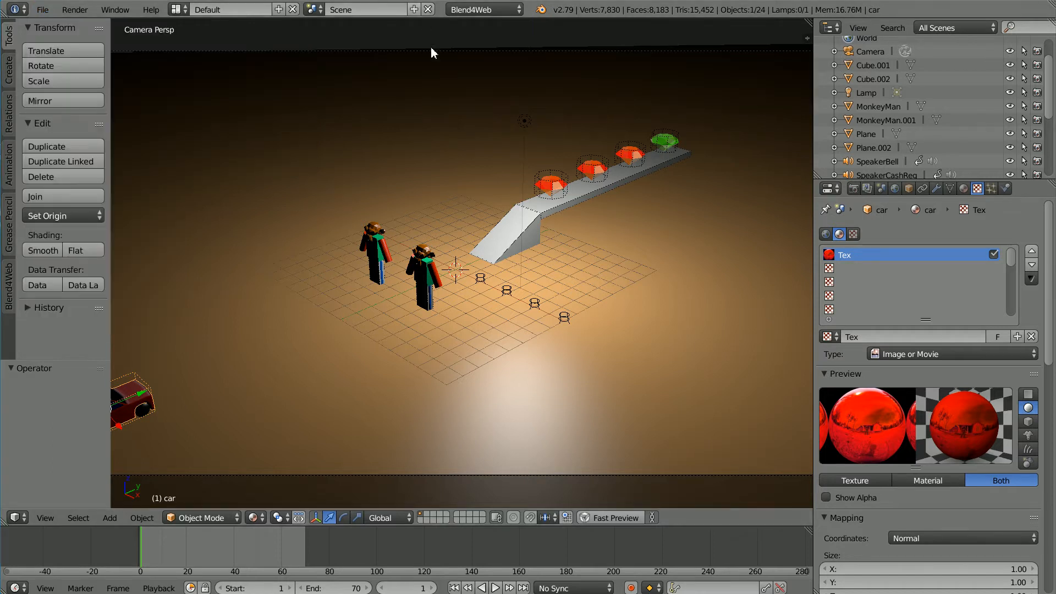
{"action": "mouse_move", "coordinate": [589, 226]}
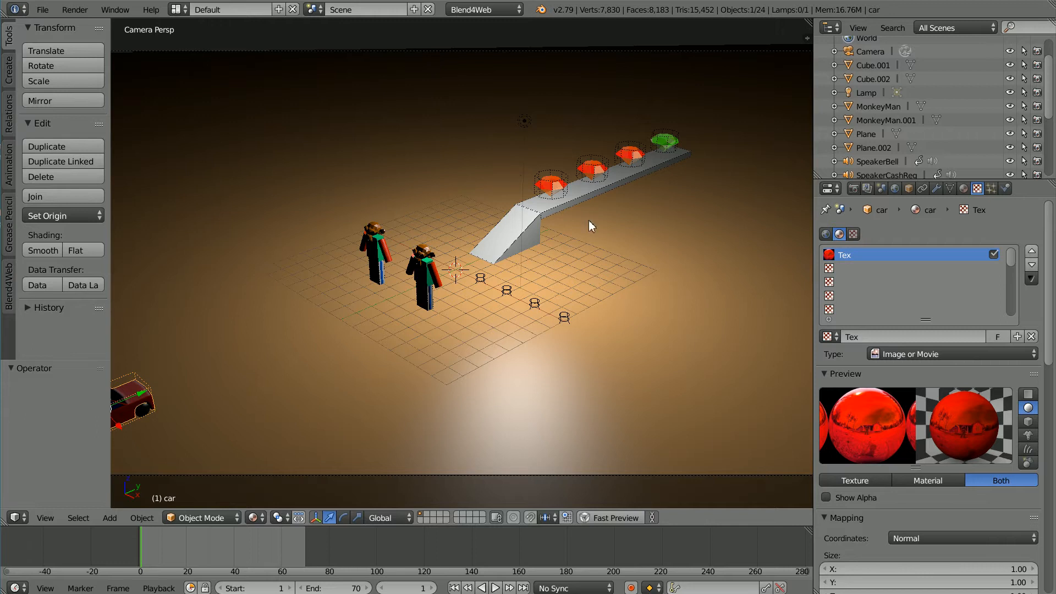
{"action": "mouse_move", "coordinate": [901, 205]}
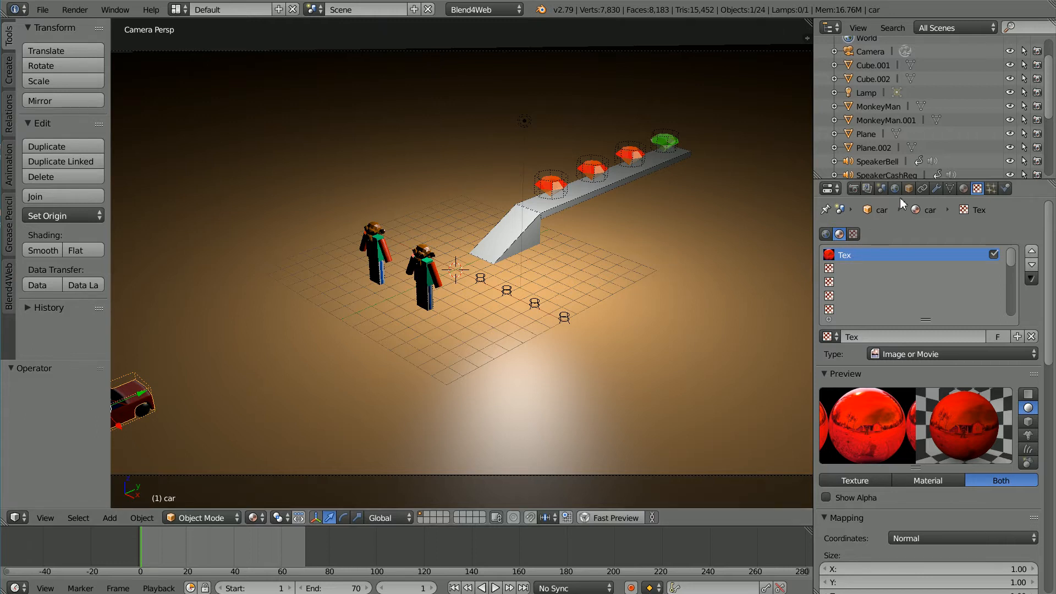
{"action": "mouse_move", "coordinate": [909, 188]}
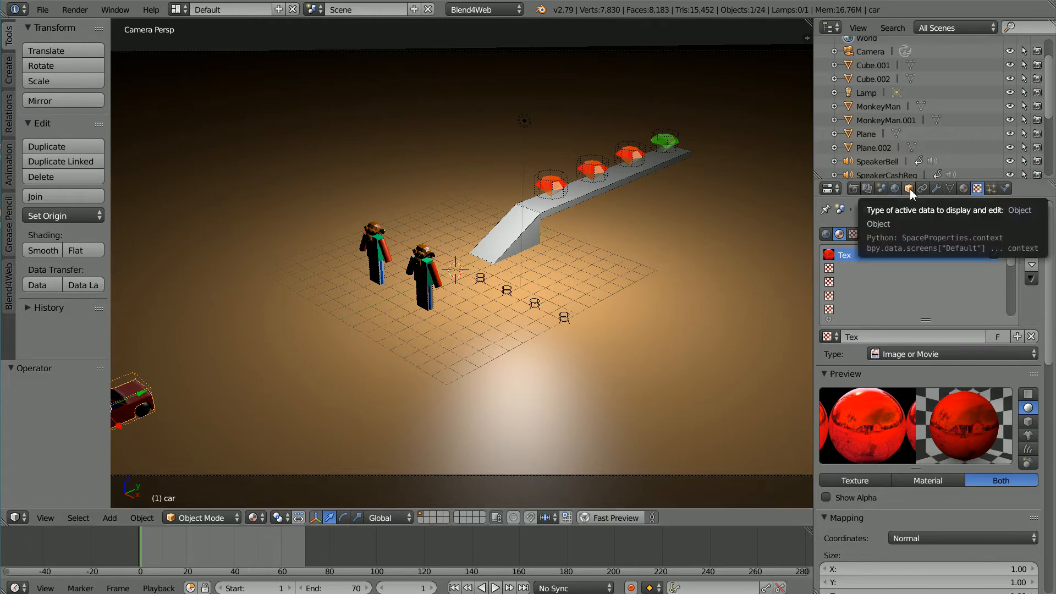
Step: Enable Cast Shadows for the car object, then select its TireFR wheel
{"action": "left_click", "coordinate": [909, 188]}
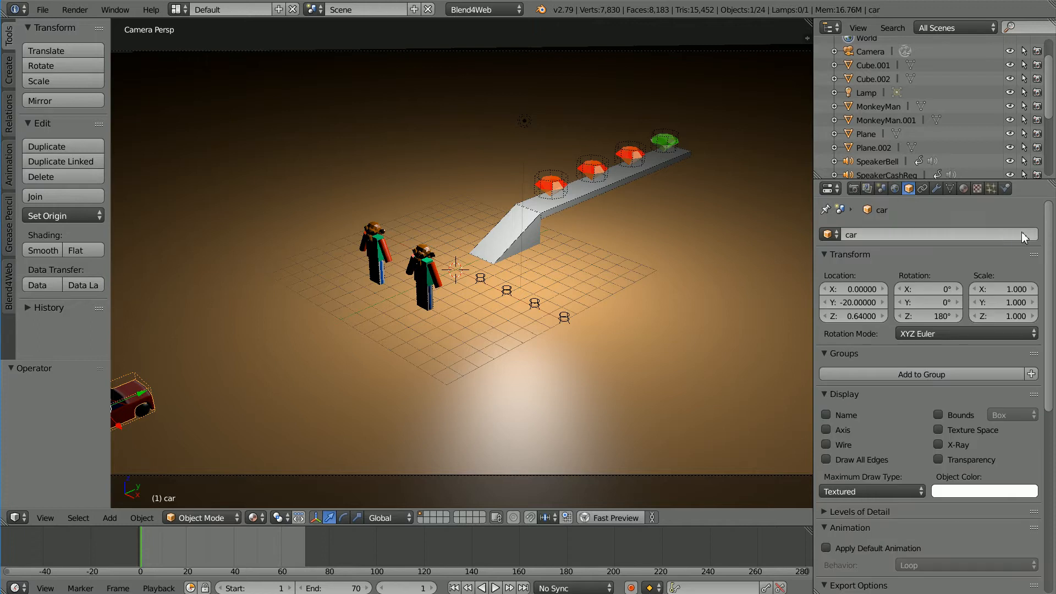
{"action": "scroll", "scroll_direction": "down", "scroll_amount": 3}
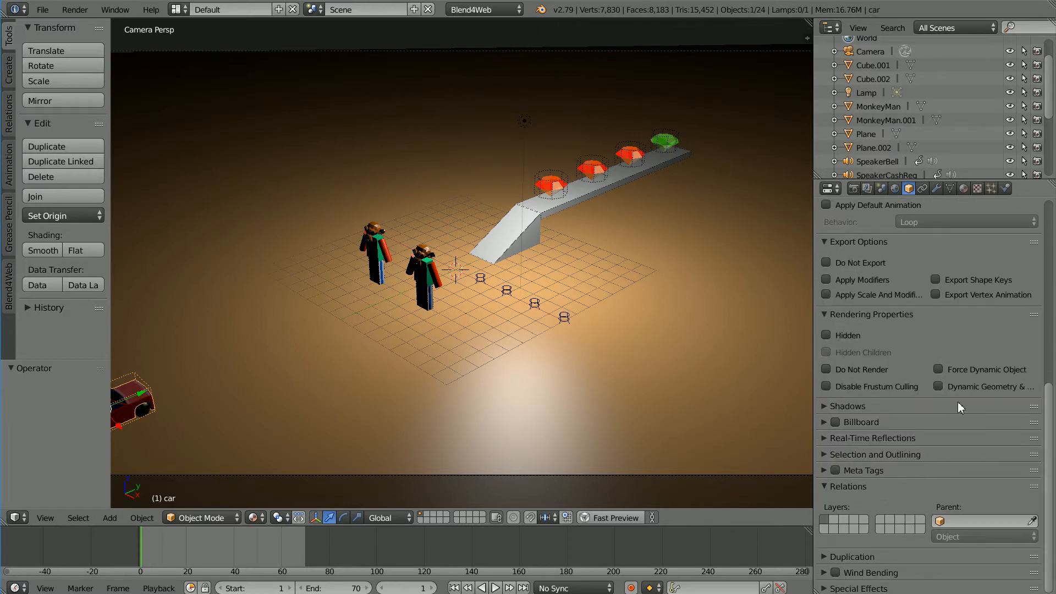
{"action": "left_click", "coordinate": [847, 406]}
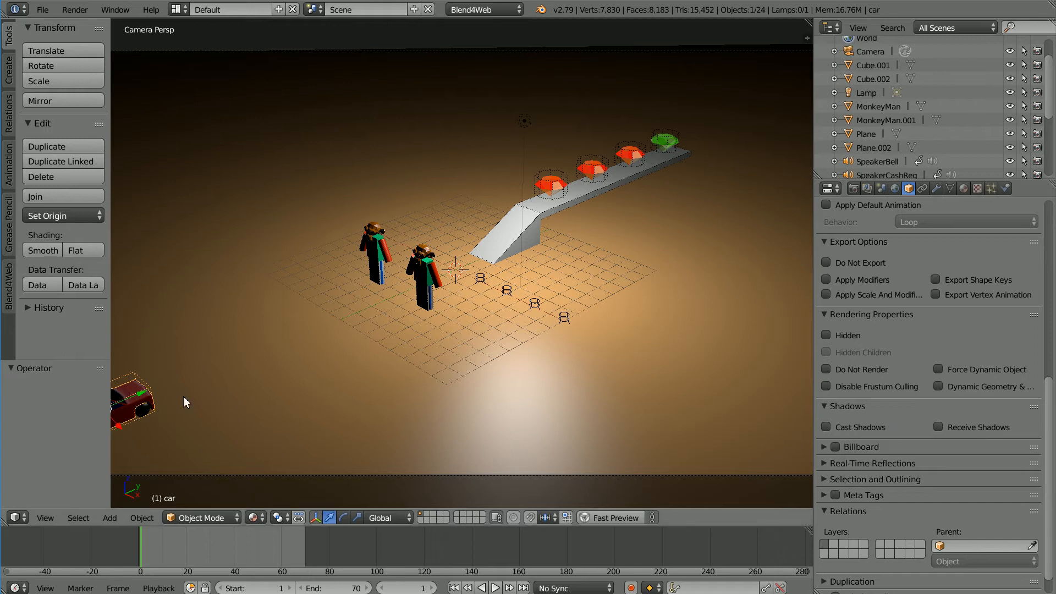
{"action": "mouse_move", "coordinate": [827, 434]}
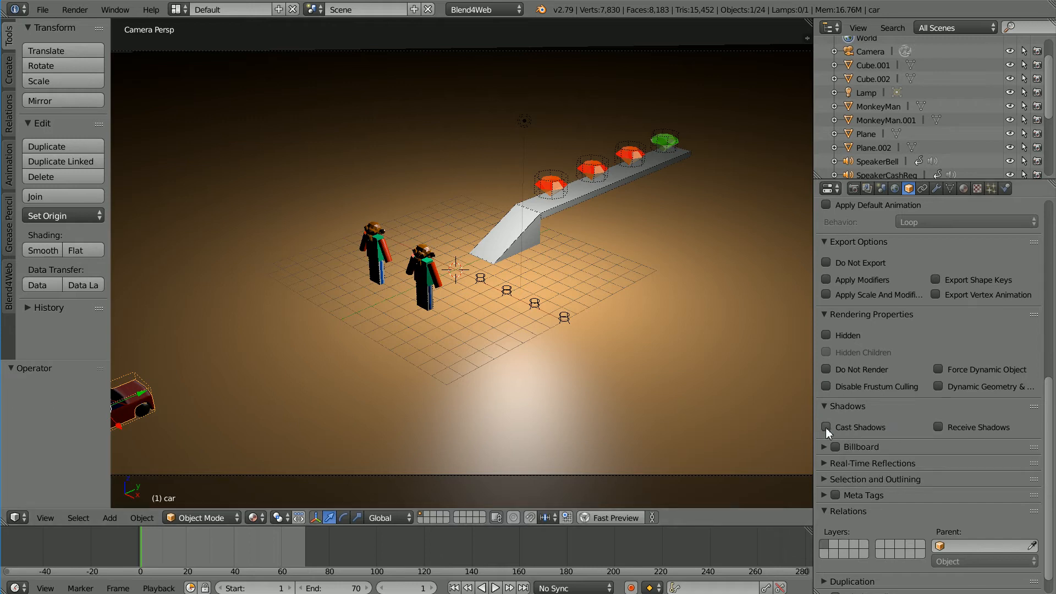
{"action": "left_click", "coordinate": [826, 427]}
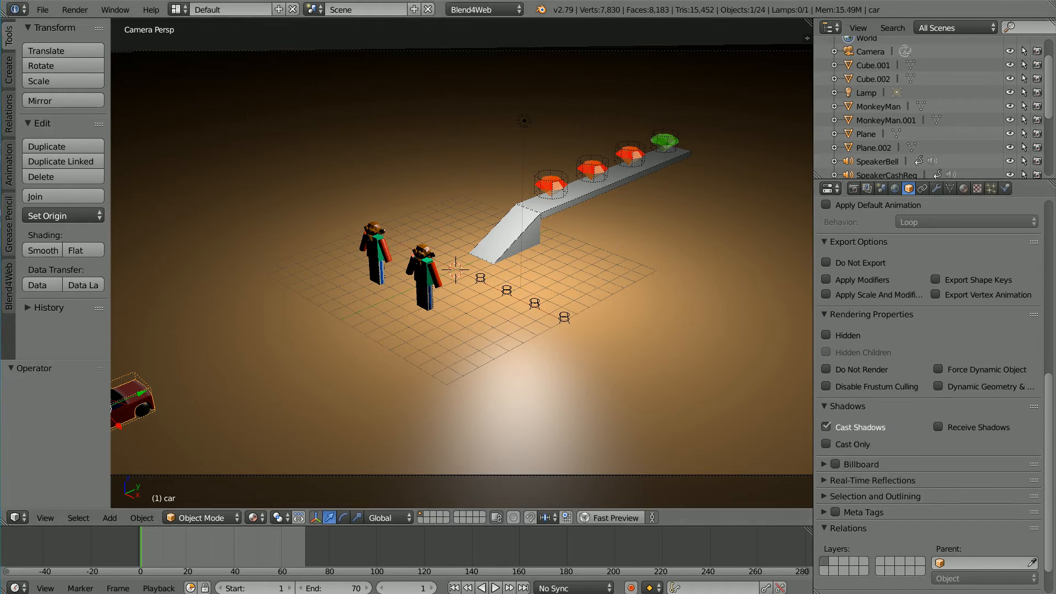
{"action": "mouse_move", "coordinate": [146, 418]}
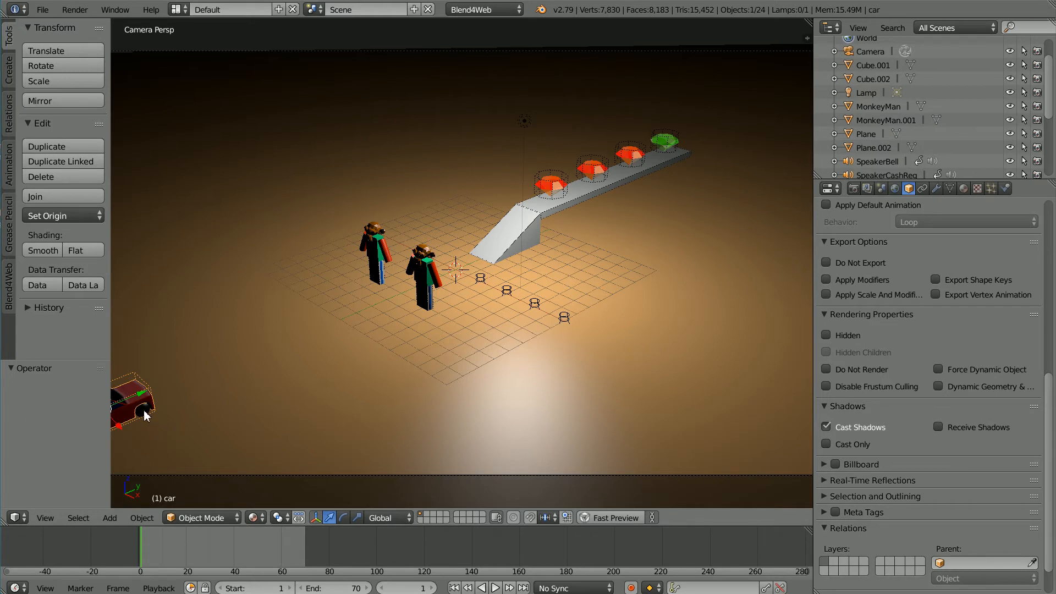
{"action": "left_click", "coordinate": [142, 404]}
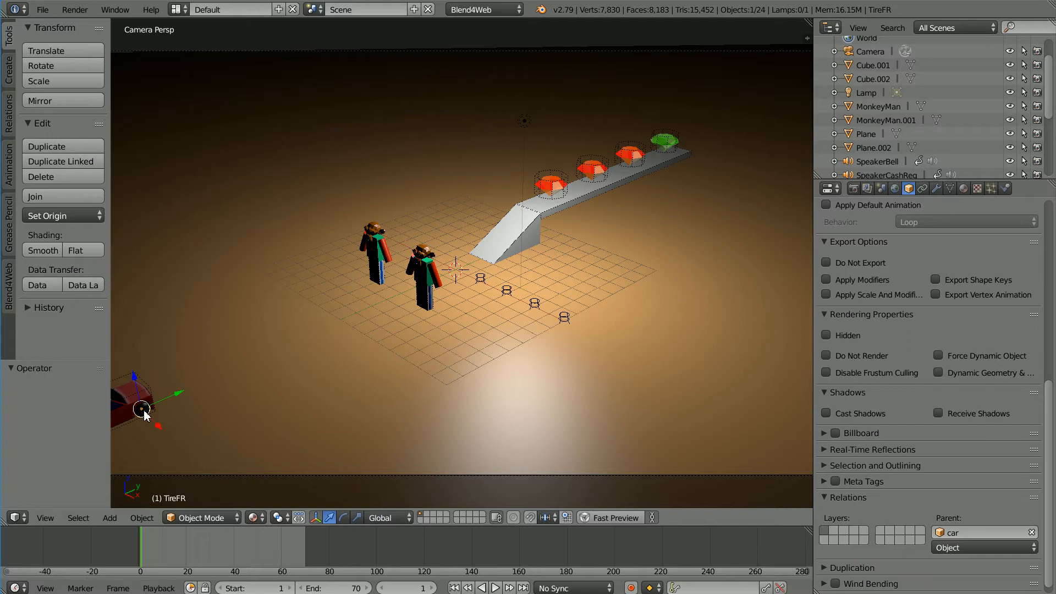
{"action": "mouse_move", "coordinate": [168, 405]}
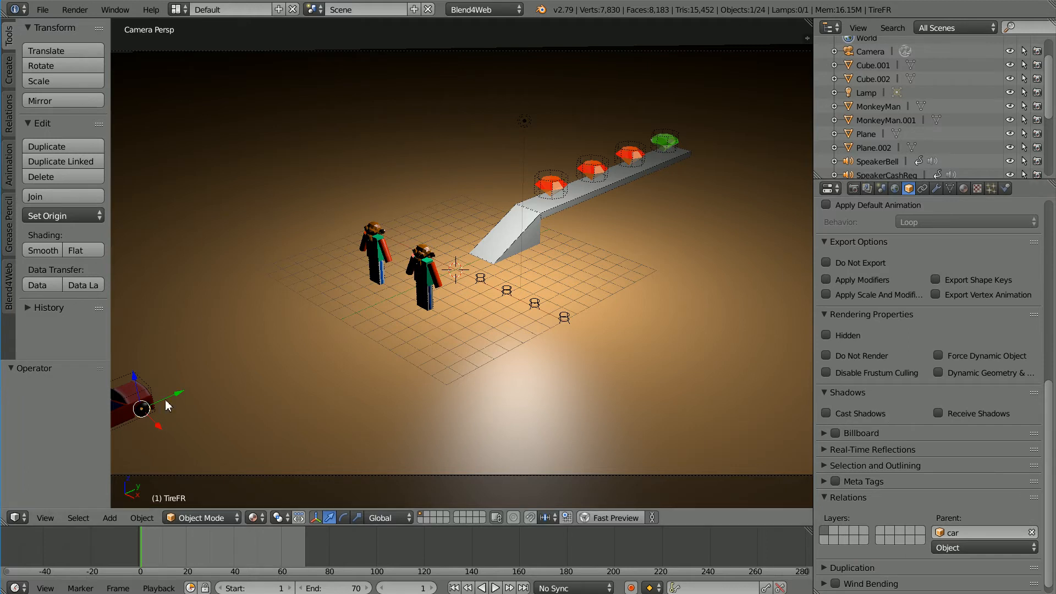
{"action": "mouse_move", "coordinate": [124, 407]}
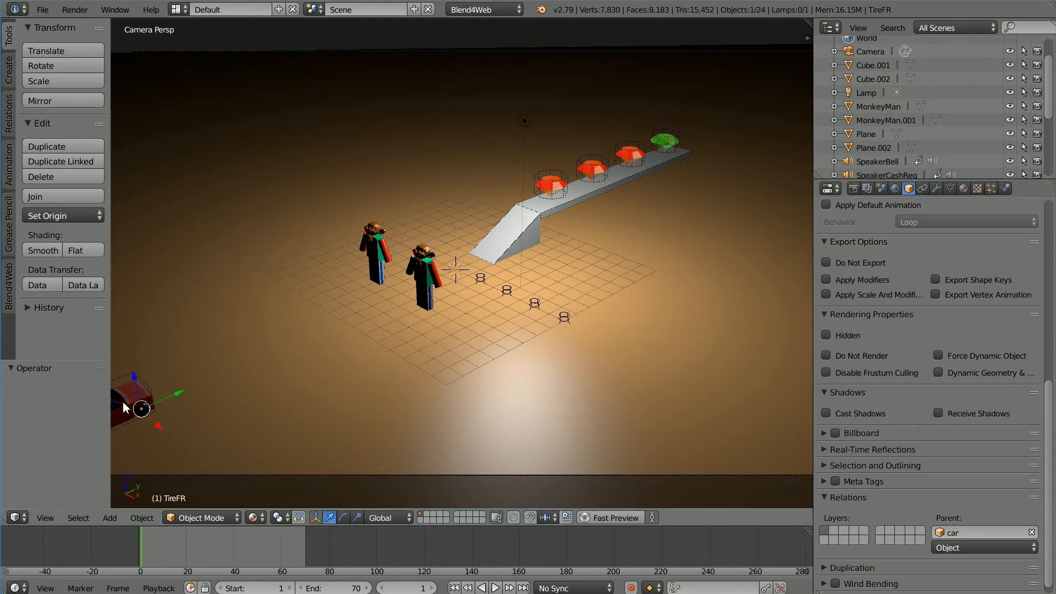
{"action": "mouse_move", "coordinate": [174, 414]}
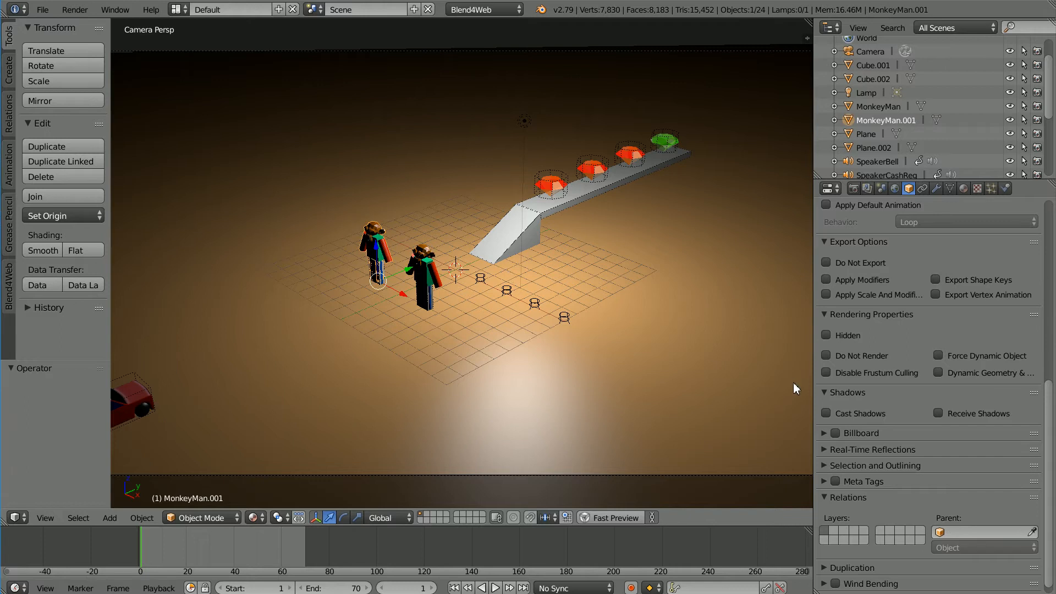
Step: Step through the rubies to the emerald and enable Cast Shadows on emerald.000
{"action": "left_click", "coordinate": [825, 412]}
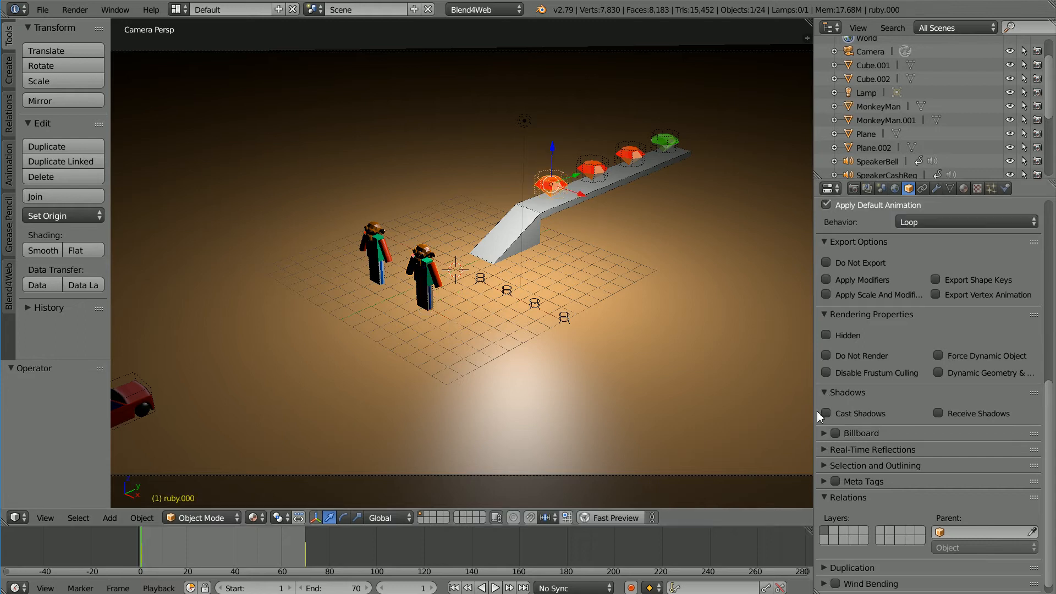
{"action": "left_click", "coordinate": [592, 165]}
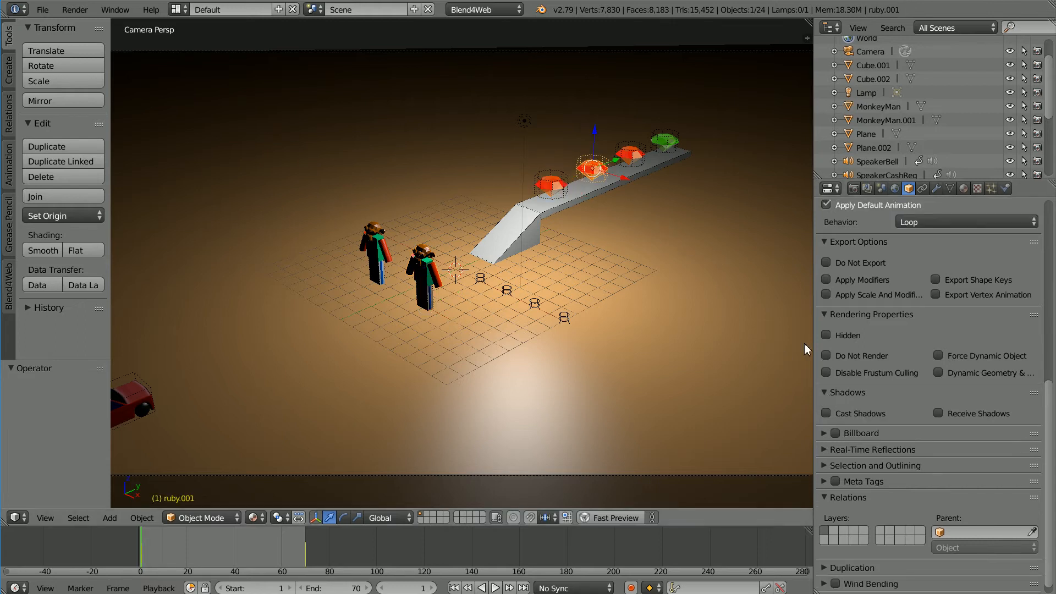
{"action": "left_click", "coordinate": [629, 152]}
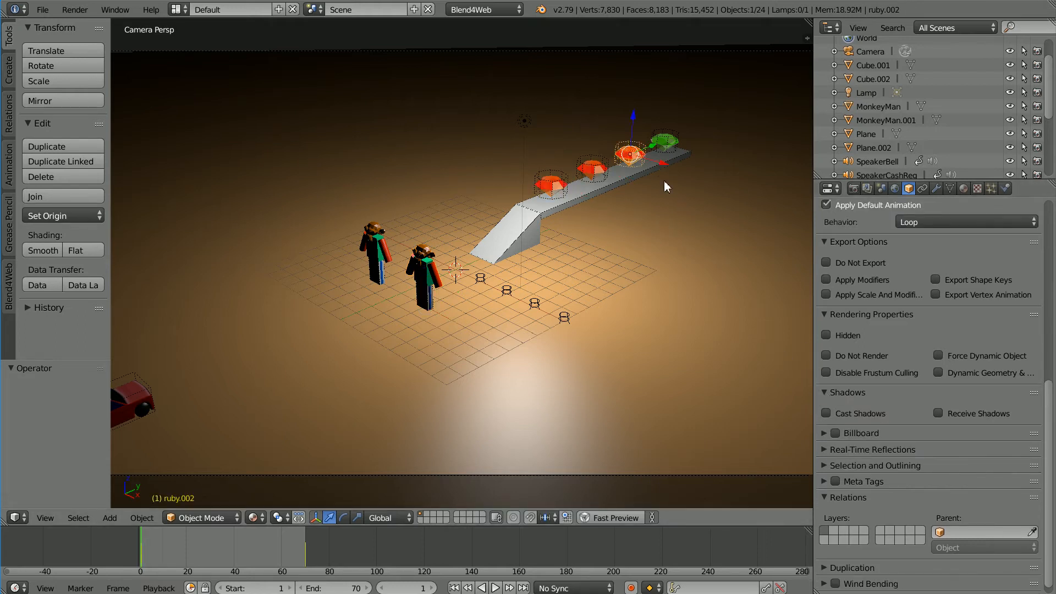
{"action": "left_click", "coordinate": [663, 140]}
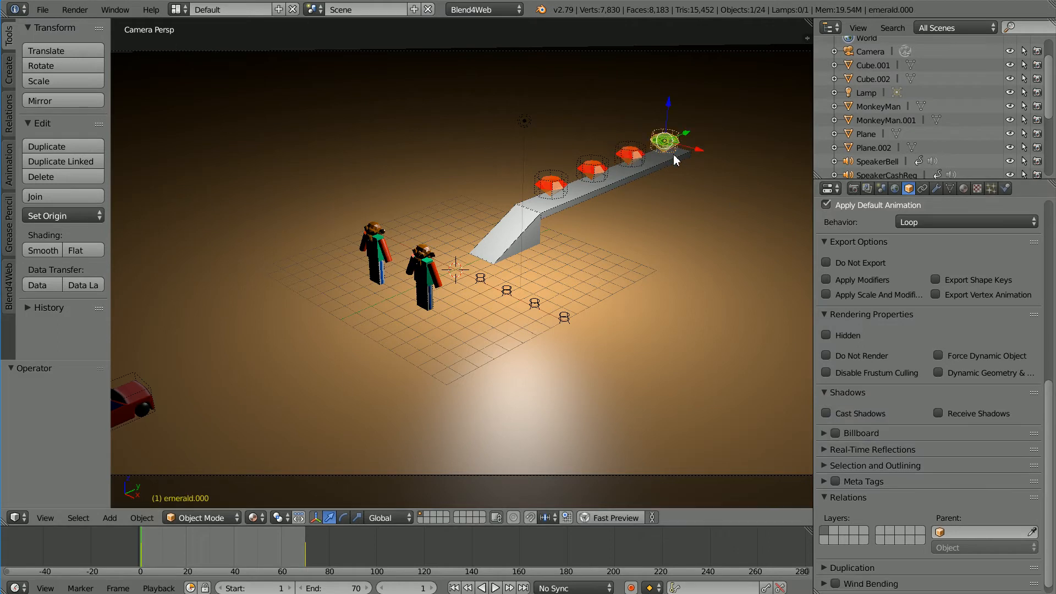
{"action": "left_click", "coordinate": [826, 413]}
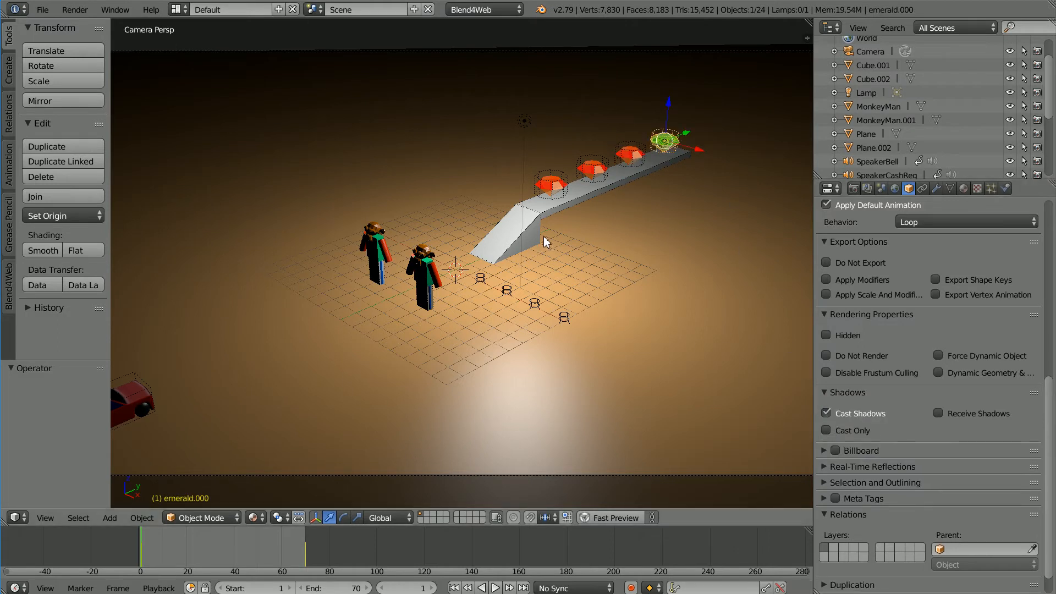
Step: Select the ground Plane and enable Receive Shadows on it
{"action": "left_click", "coordinate": [511, 235]}
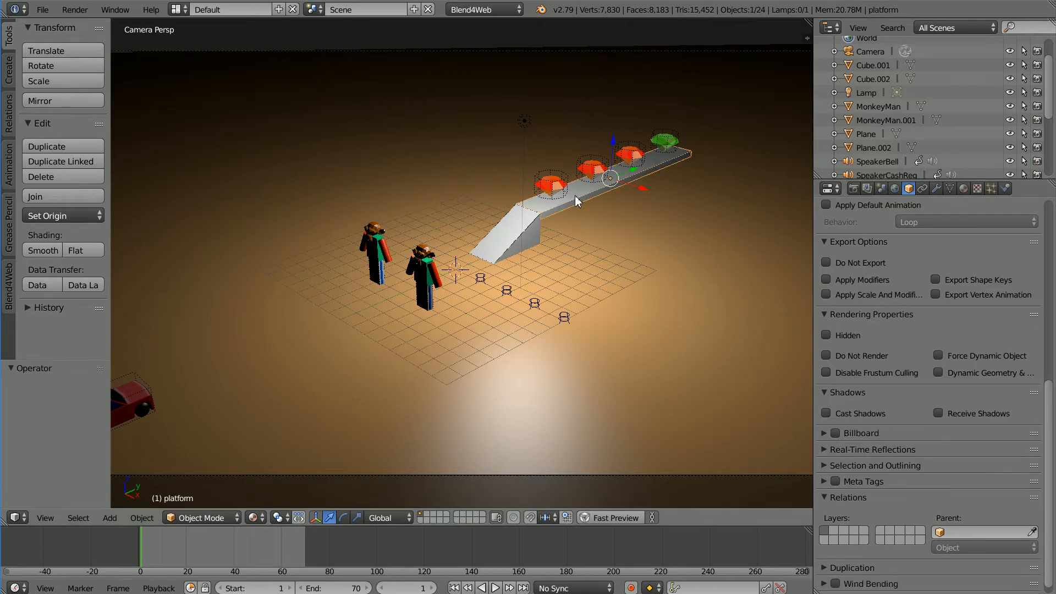
{"action": "left_click", "coordinate": [826, 412]}
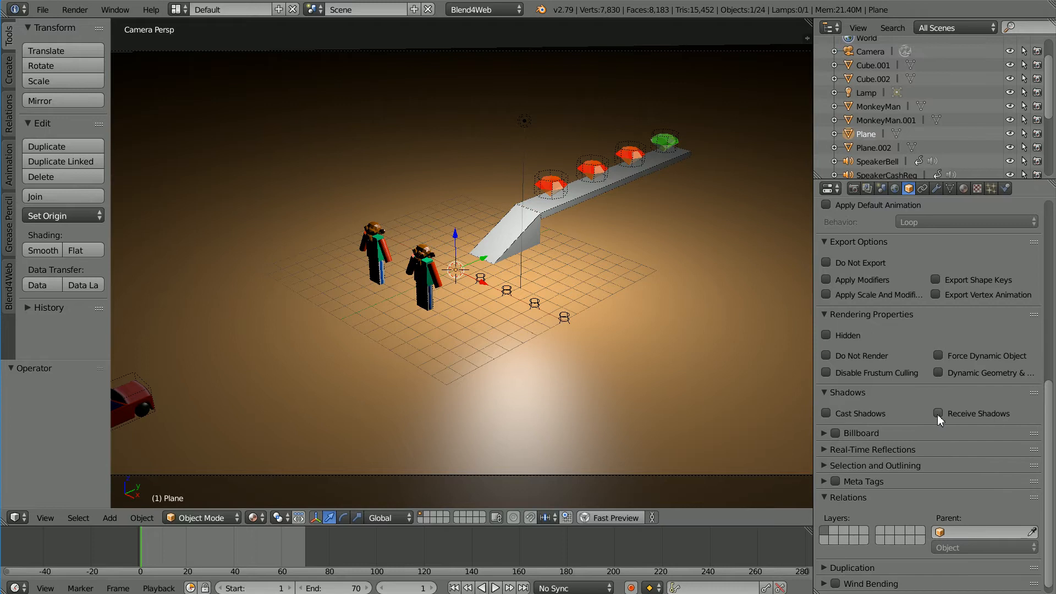
{"action": "left_click", "coordinate": [937, 412]}
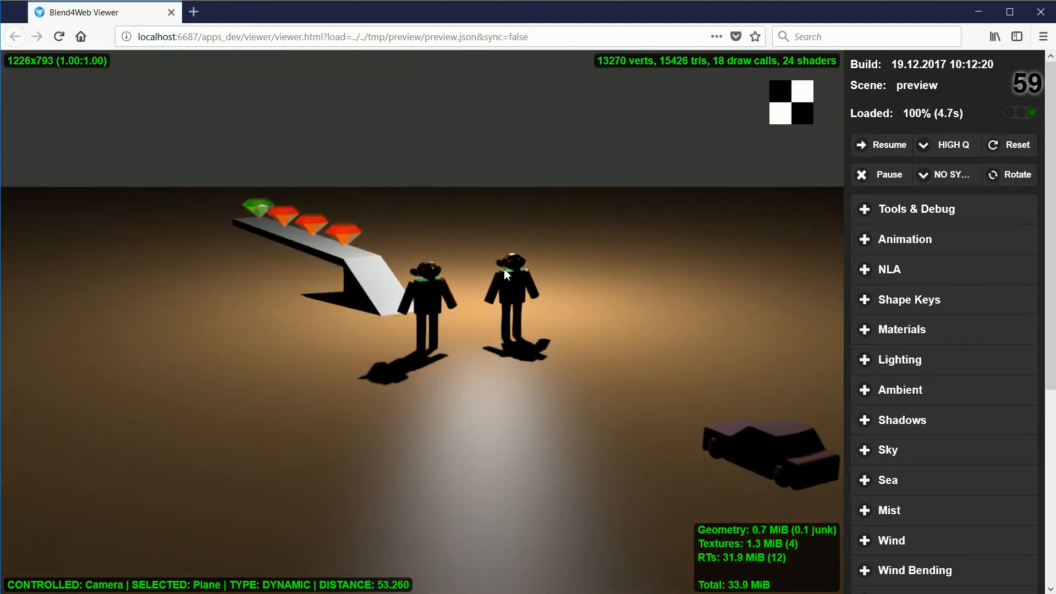
{"action": "mouse_move", "coordinate": [603, 316]}
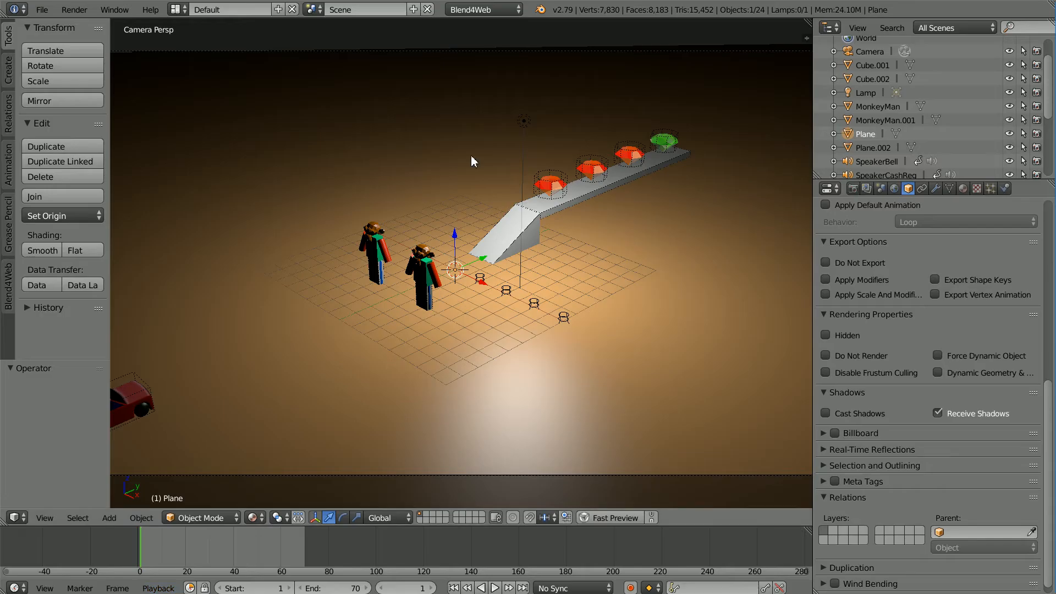
Step: Make the scene lamp a Hemi light with shadows expanded and Energy 1.0
{"action": "left_click", "coordinate": [868, 93]}
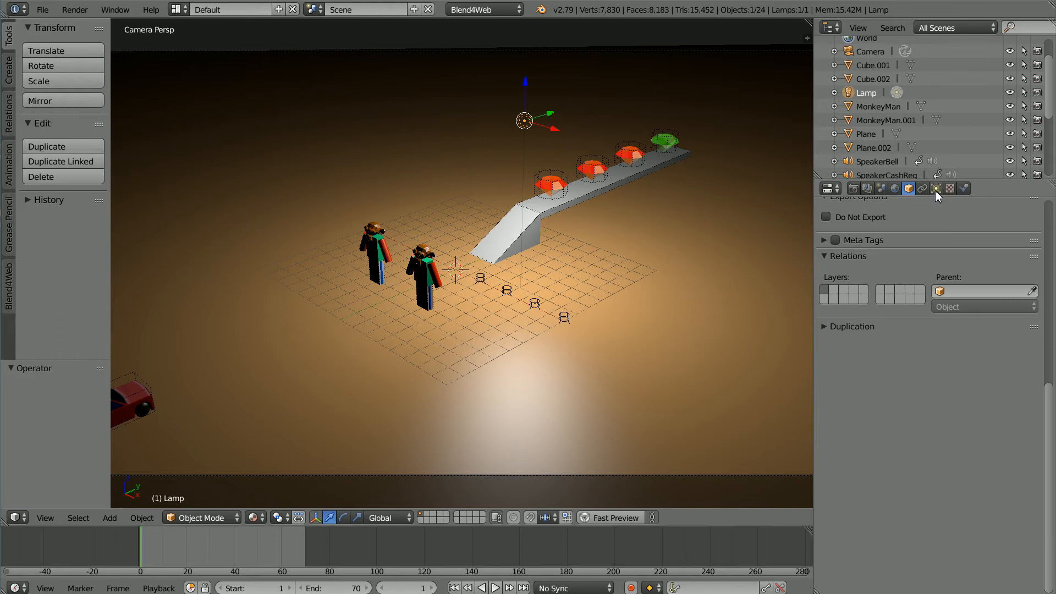
{"action": "left_click", "coordinate": [935, 188]}
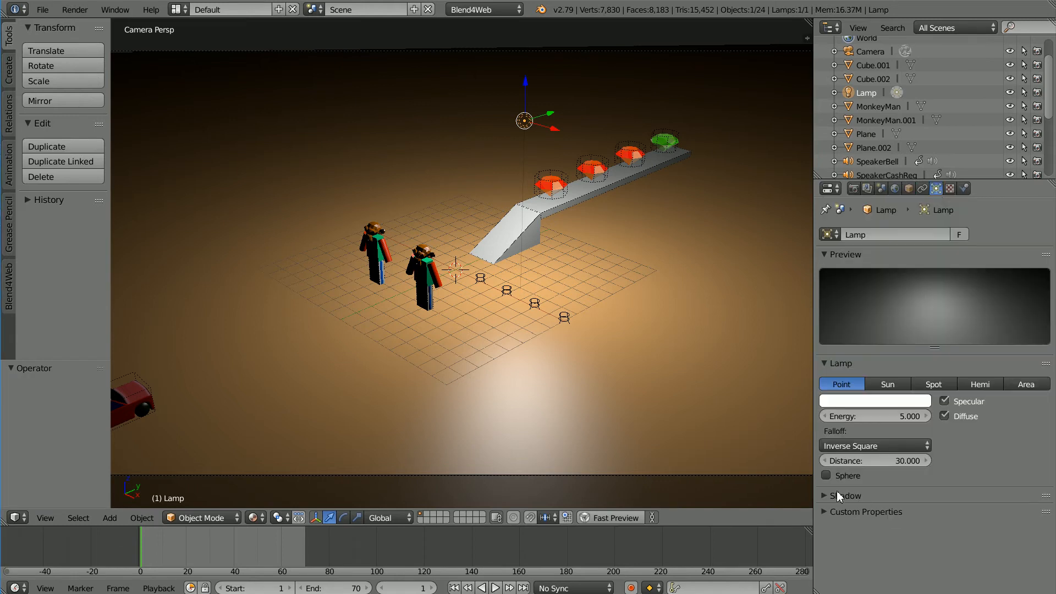
{"action": "left_click", "coordinate": [845, 496]}
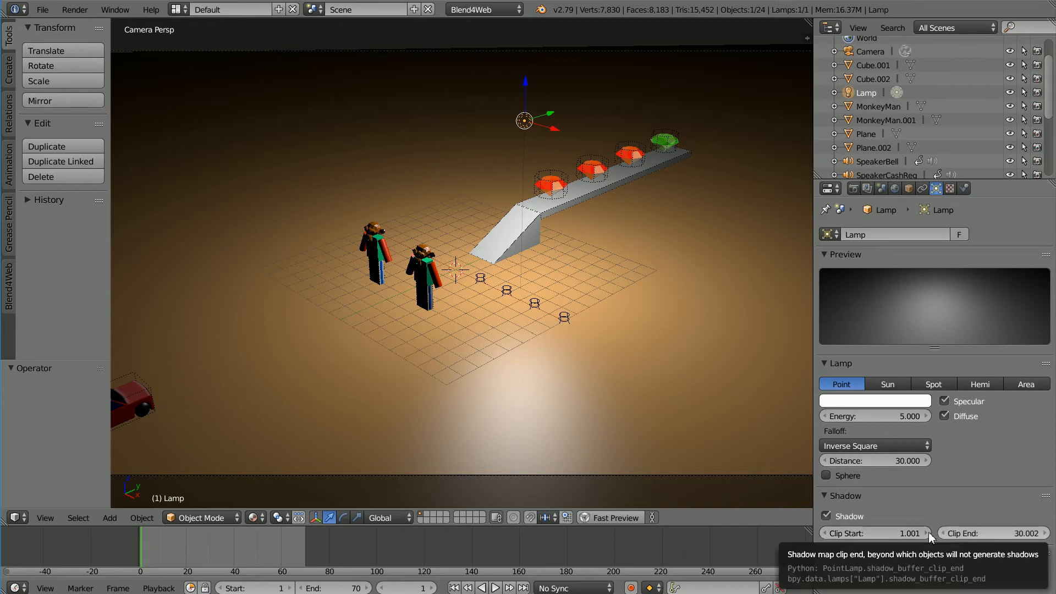
{"action": "mouse_move", "coordinate": [755, 179]}
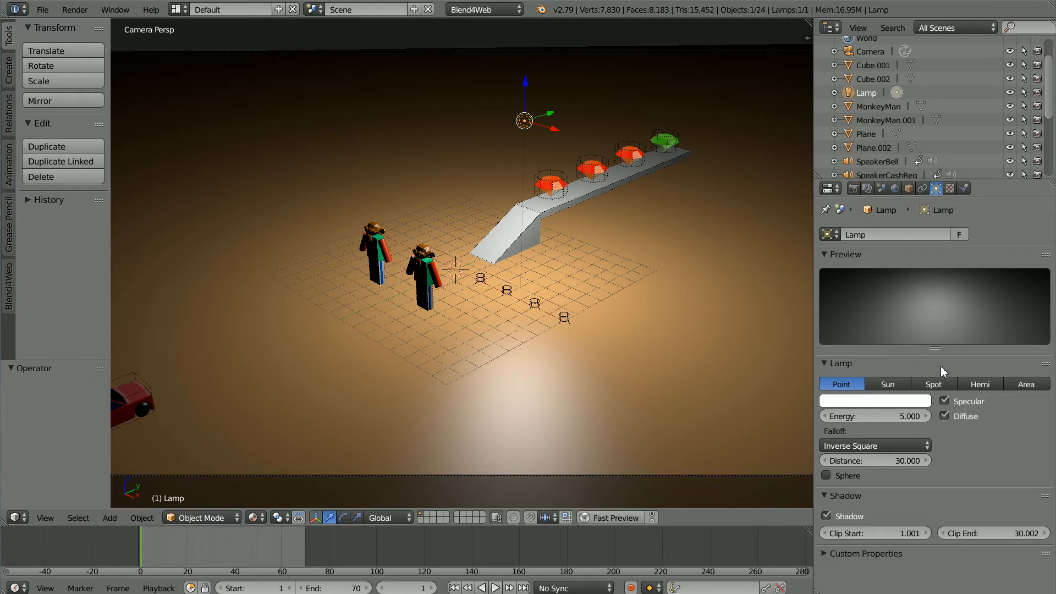
{"action": "left_click", "coordinate": [980, 384]}
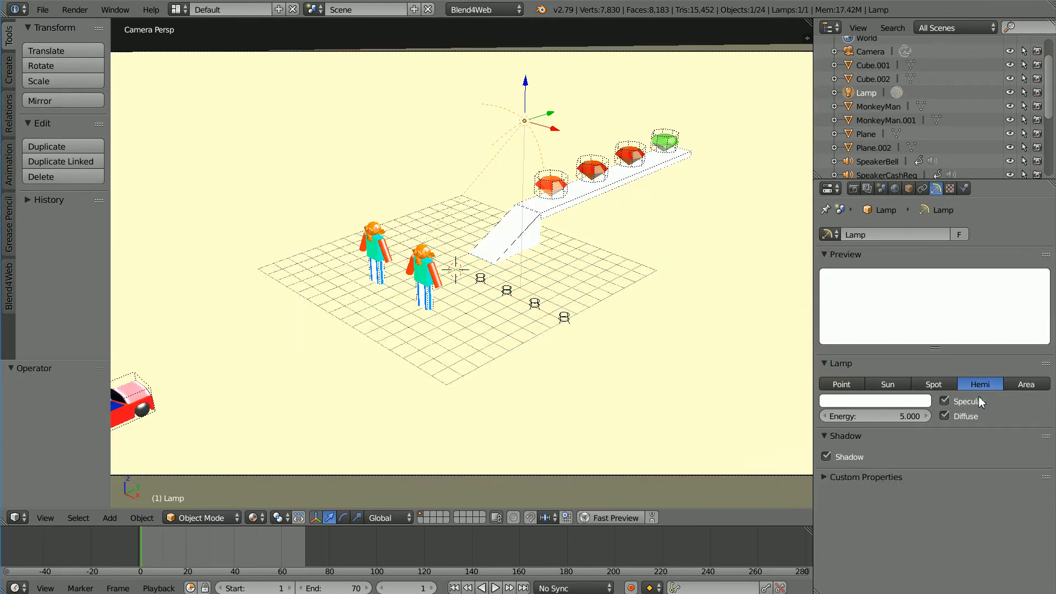
{"action": "left_click", "coordinate": [874, 416]}
{"action": "type", "text": "1"}
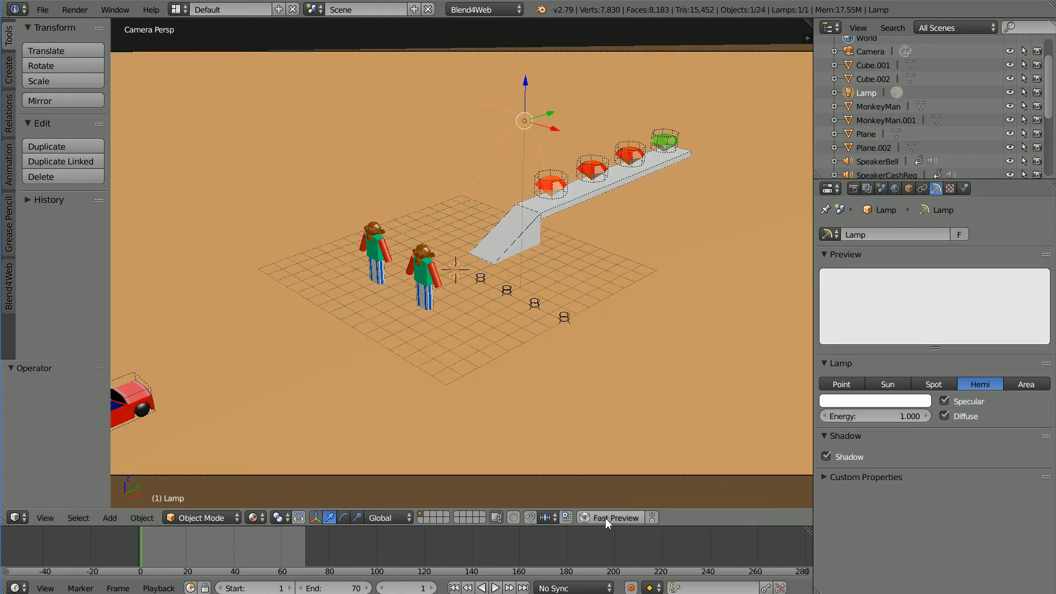
Step: Select the first ruby gem (ruby.000) on the ramp as the active object
{"action": "left_click", "coordinate": [614, 518]}
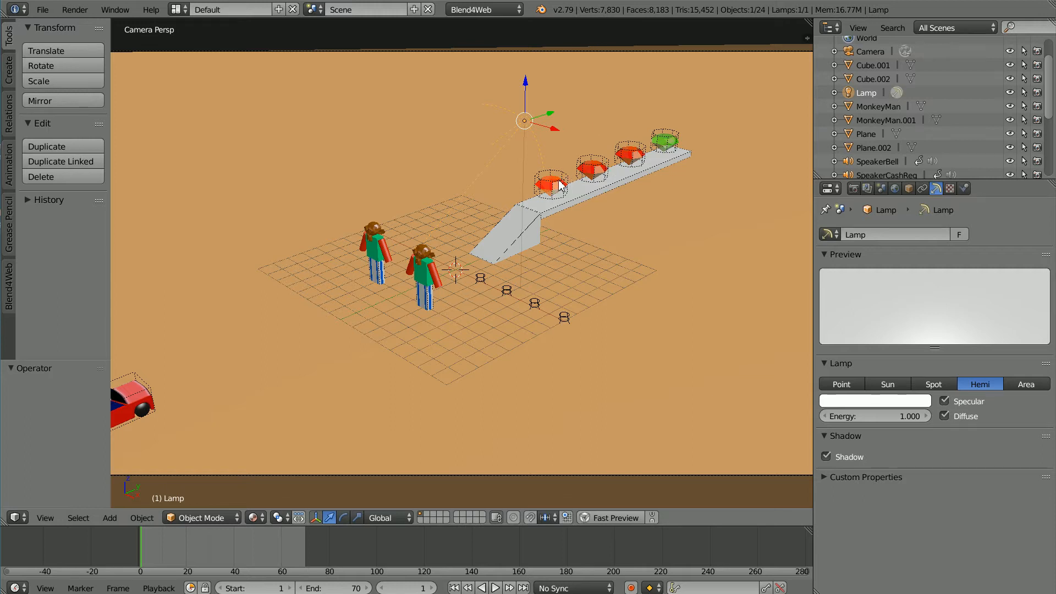
{"action": "left_click", "coordinate": [552, 184]}
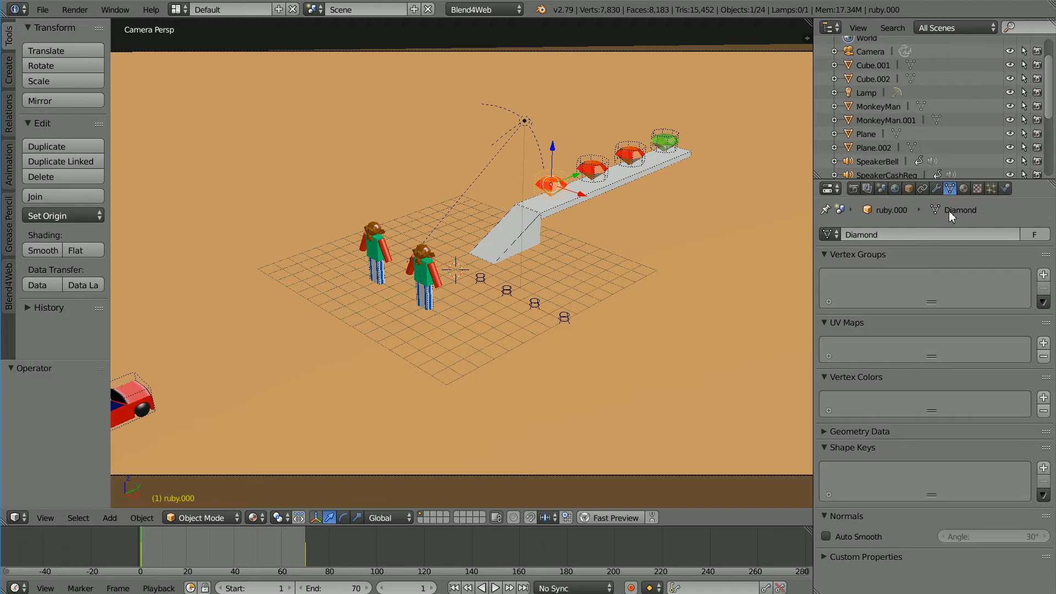
Step: Turn off Show Transparency on the ruby's material
{"action": "left_click", "coordinate": [961, 188]}
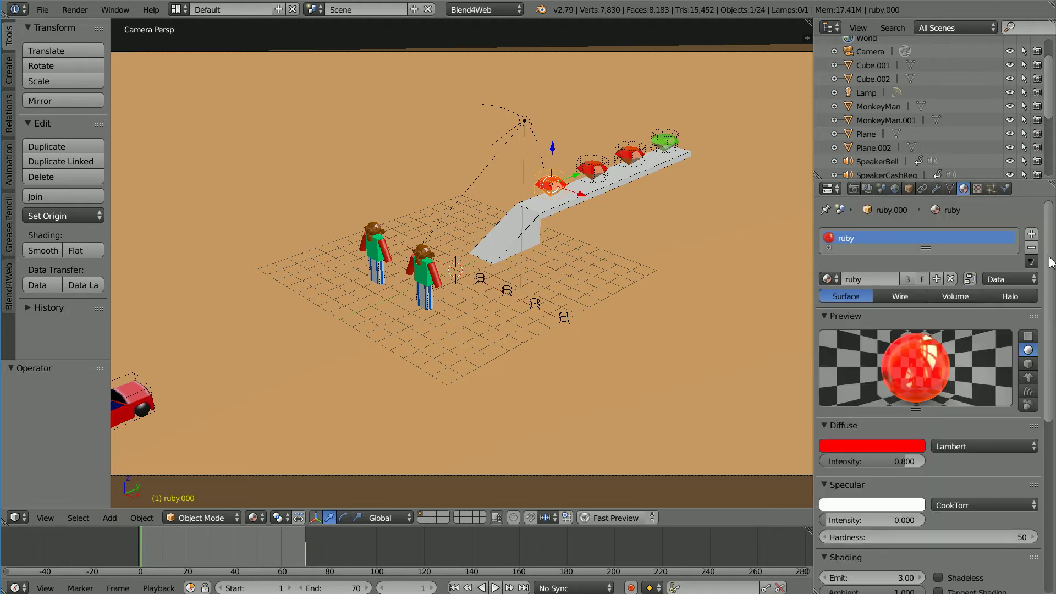
{"action": "scroll", "scroll_direction": "down", "scroll_amount": 3}
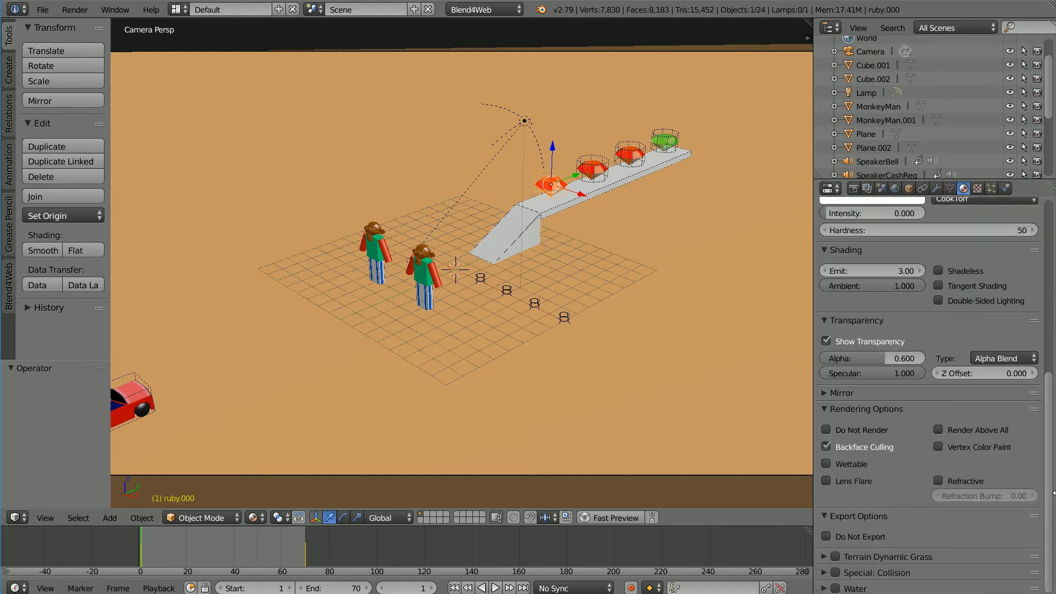
{"action": "left_click", "coordinate": [827, 341]}
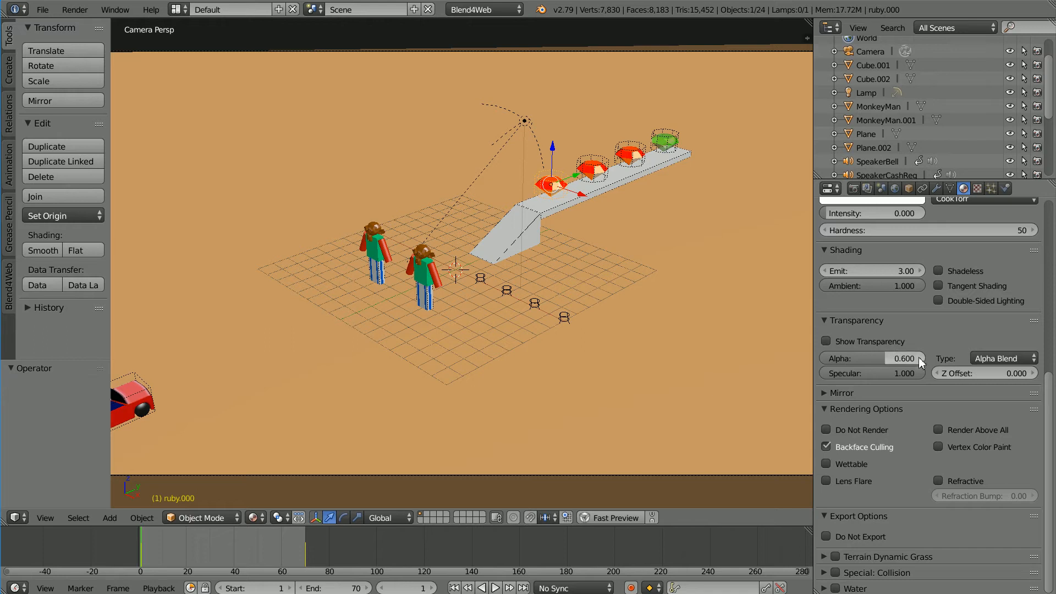
Step: Select the emerald and set its material blend mode to Opaque
{"action": "left_click", "coordinate": [999, 358]}
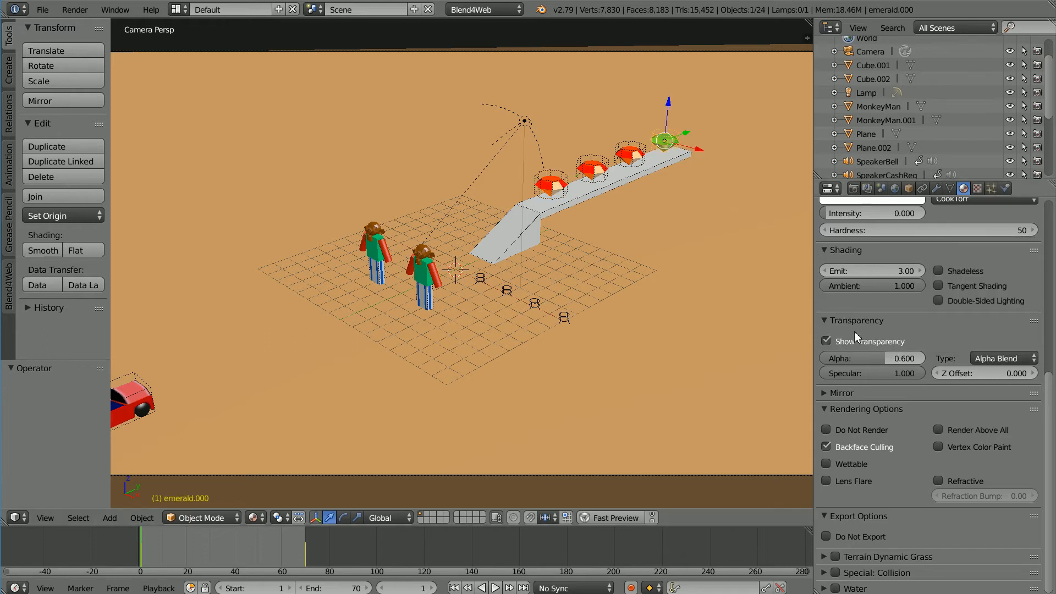
{"action": "left_click", "coordinate": [1000, 358]}
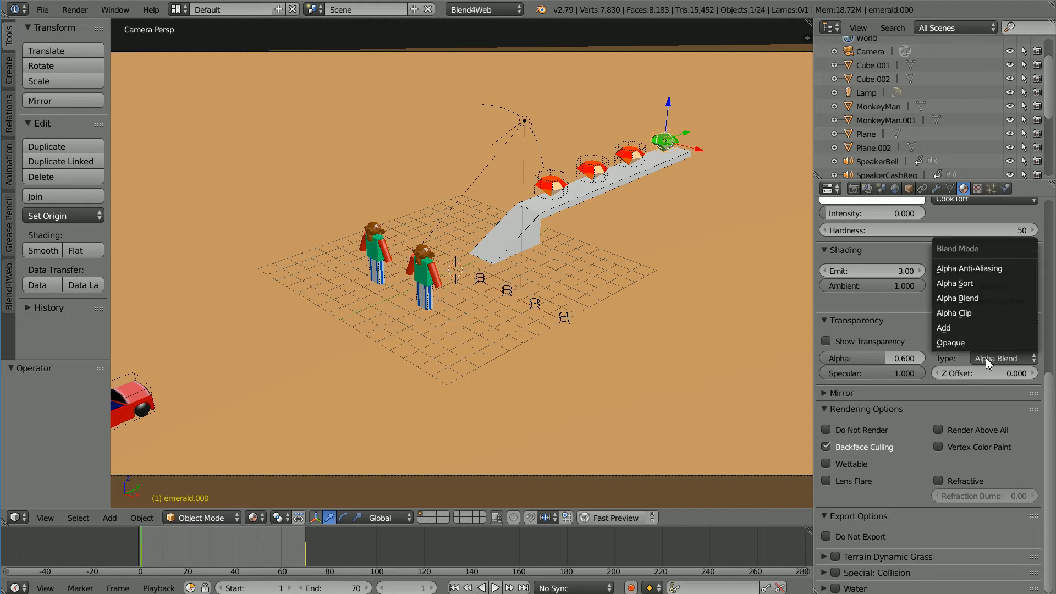
{"action": "left_click", "coordinate": [950, 343]}
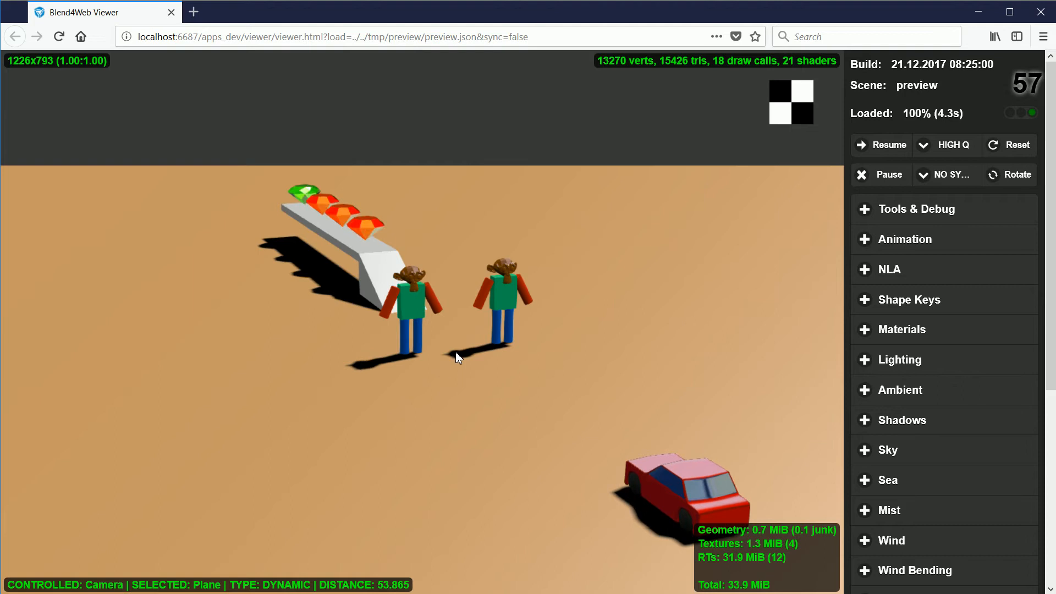
{"action": "mouse_move", "coordinate": [578, 422]}
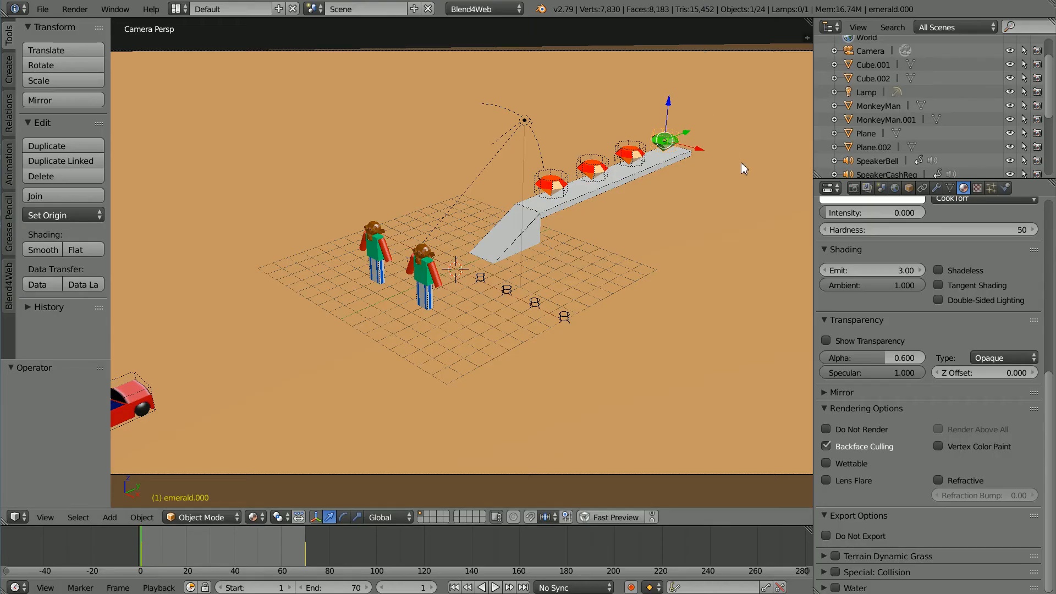
{"action": "mouse_move", "coordinate": [832, 188]}
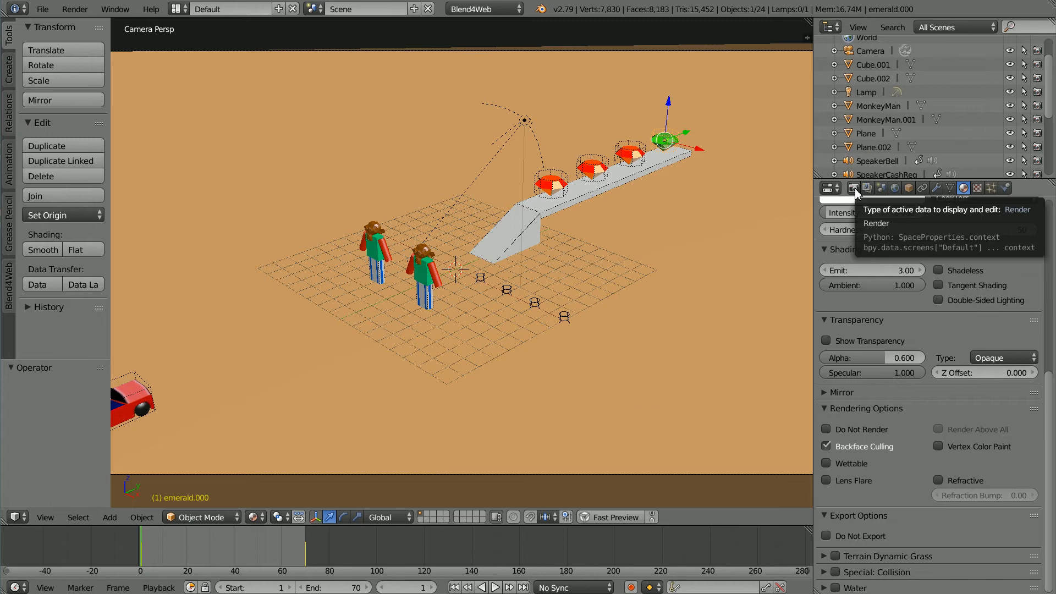
Step: Set scene shadow resolution to 1024 and blur radius to 10 in Render properties
{"action": "left_click", "coordinate": [842, 188]}
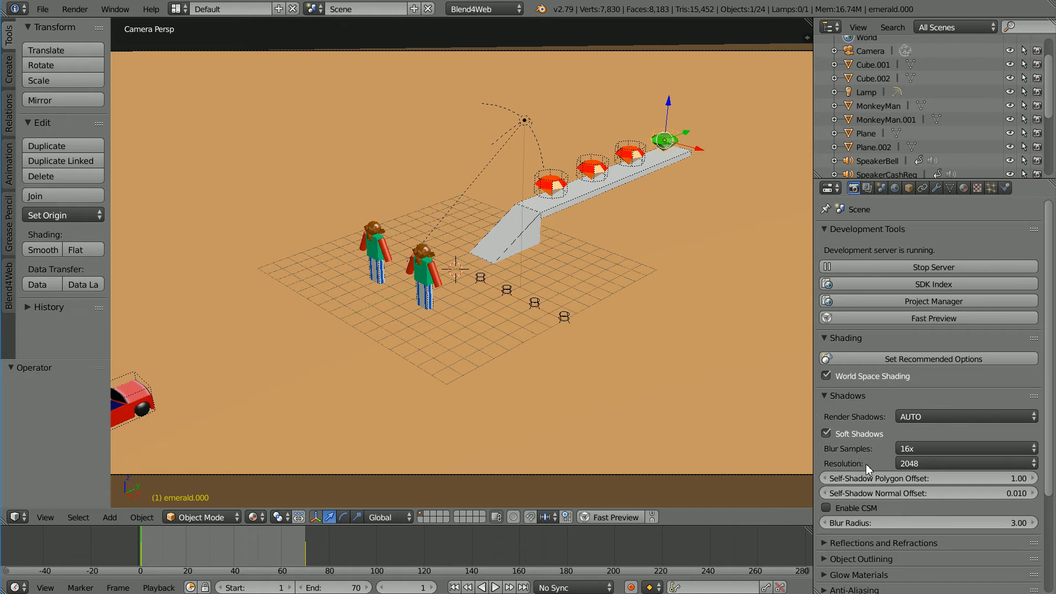
{"action": "mouse_move", "coordinate": [856, 472]}
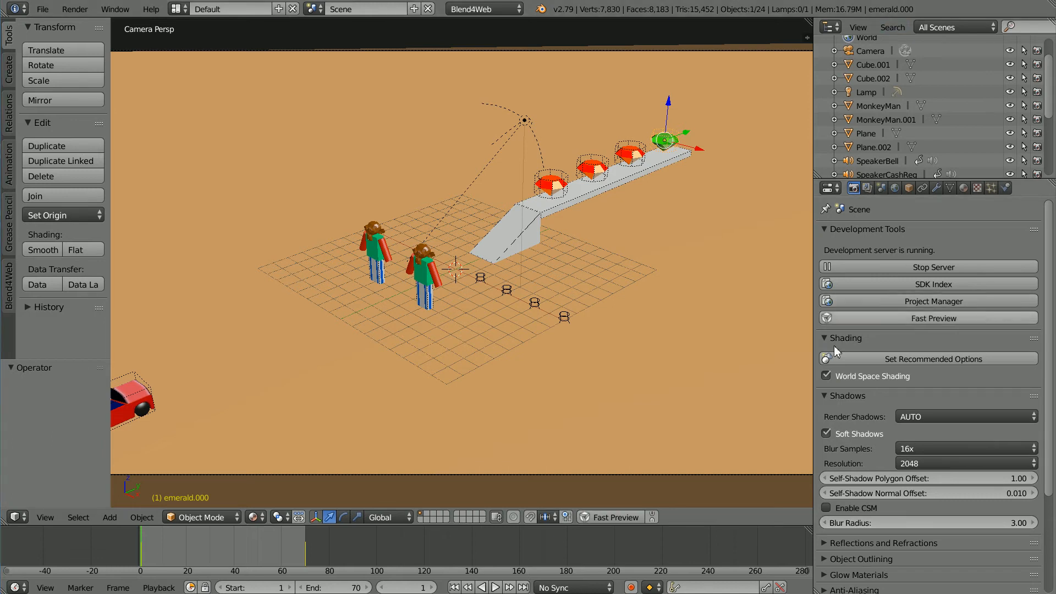
{"action": "mouse_move", "coordinate": [878, 469]}
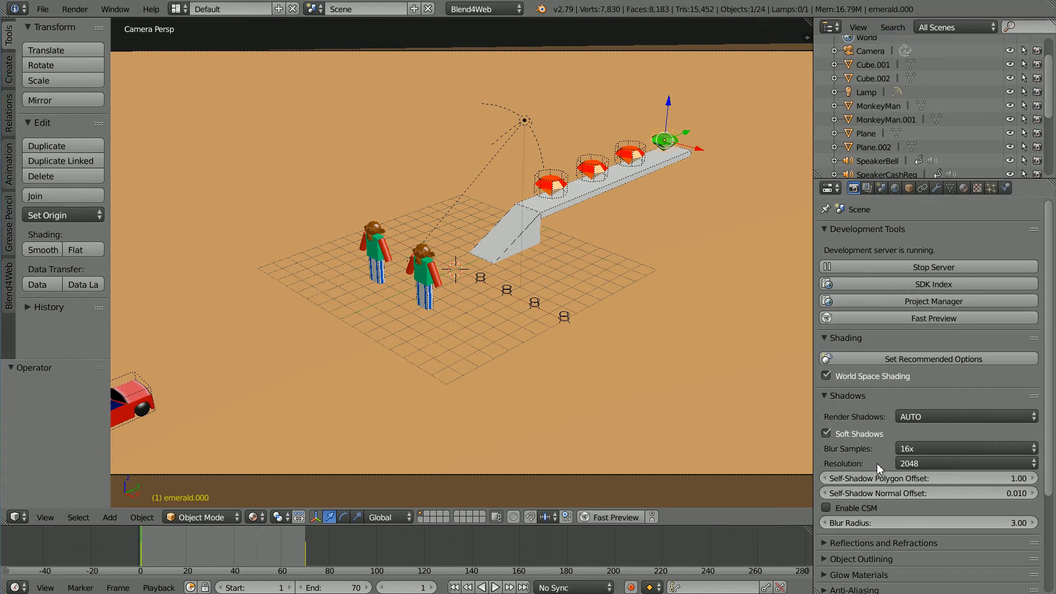
{"action": "mouse_move", "coordinate": [933, 463]}
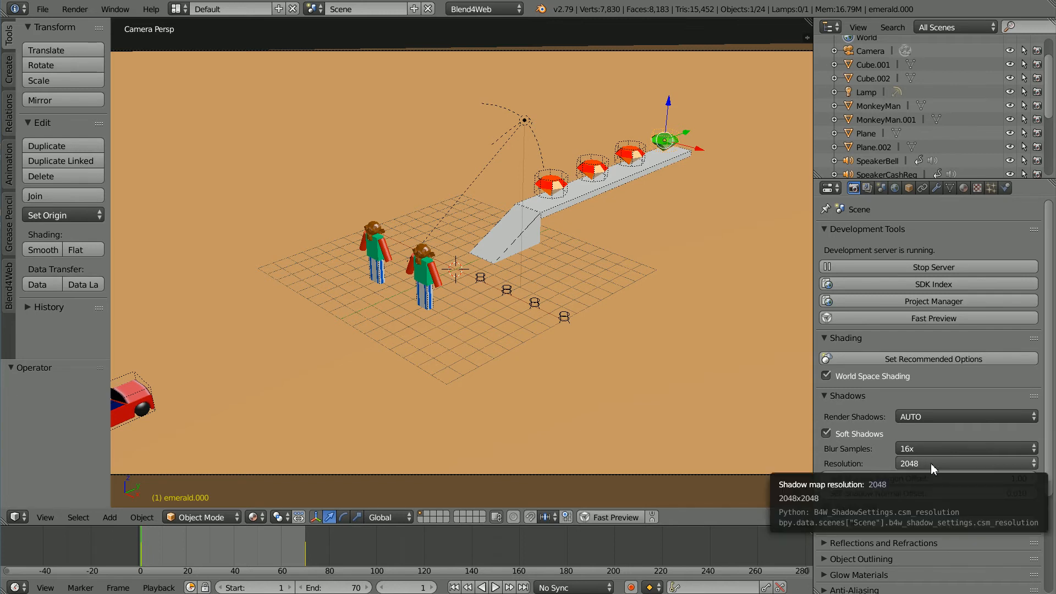
{"action": "left_click", "coordinate": [965, 463]}
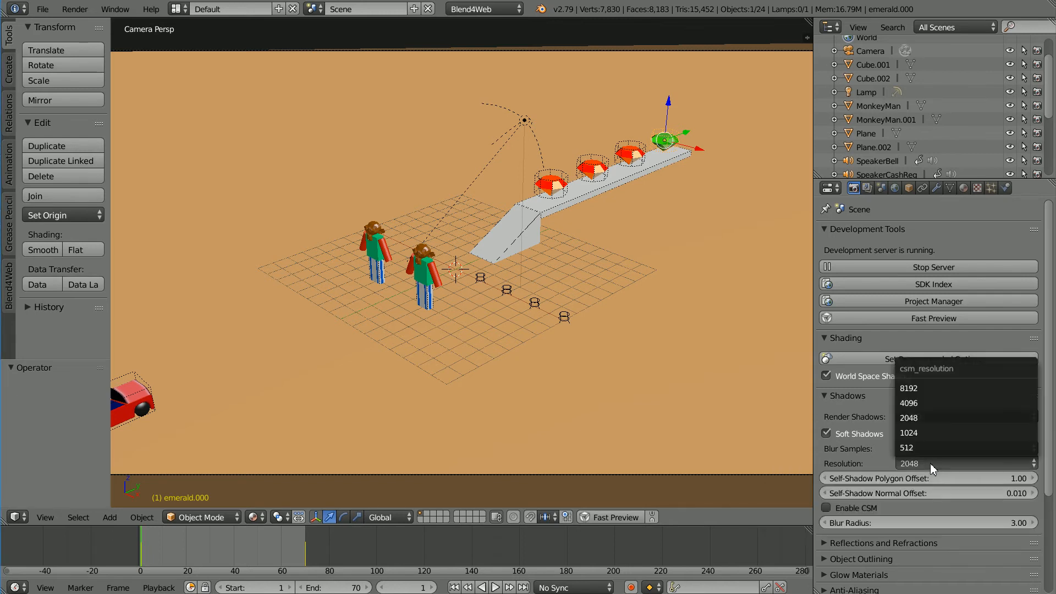
{"action": "mouse_move", "coordinate": [930, 432]}
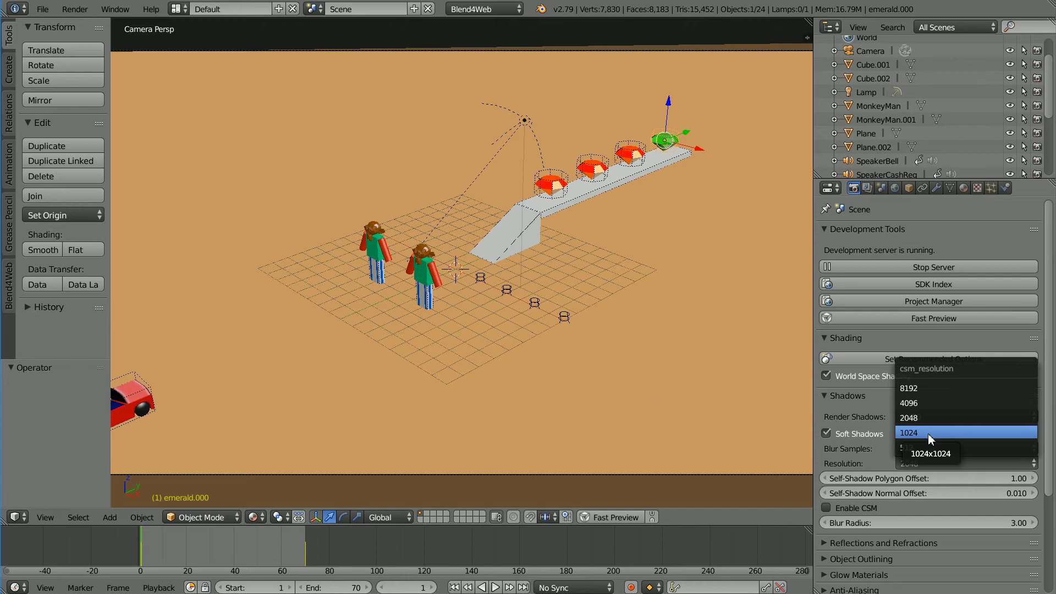
{"action": "left_click", "coordinate": [909, 432]}
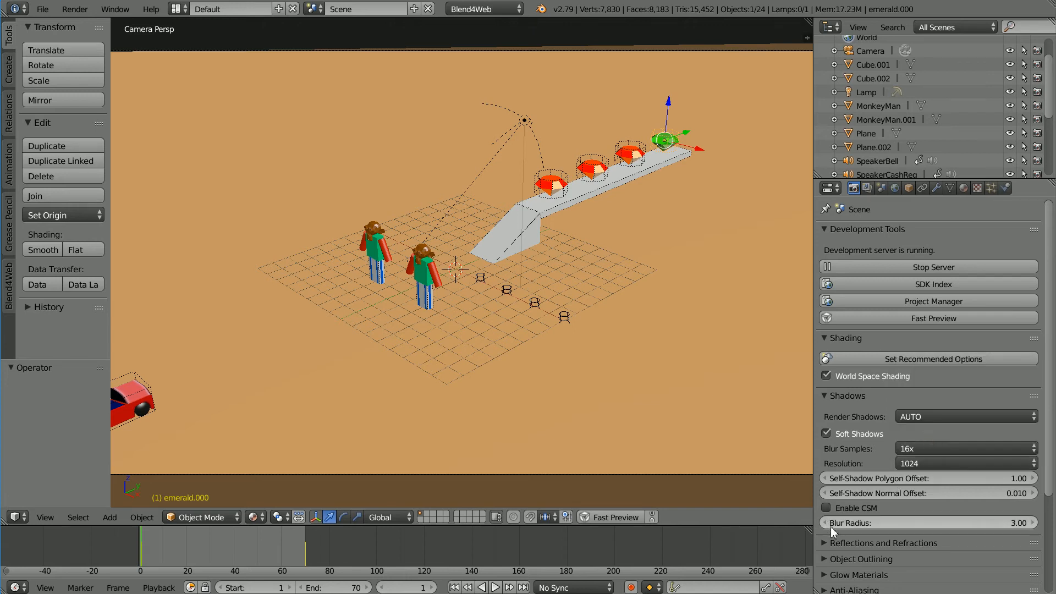
{"action": "mouse_move", "coordinate": [933, 522]}
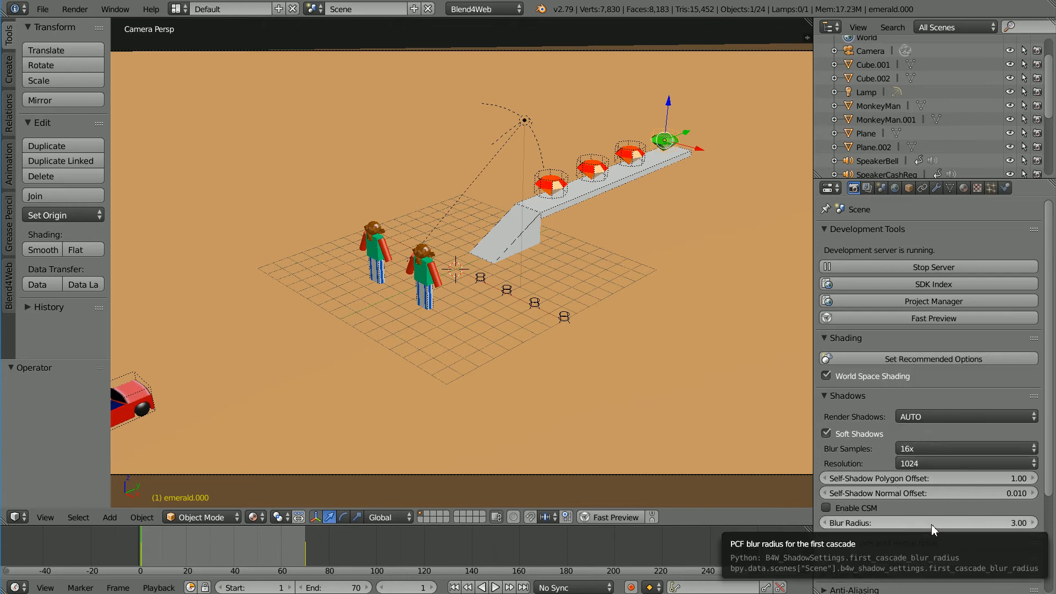
{"action": "left_click", "coordinate": [929, 522]}
{"action": "type", "text": "10"}
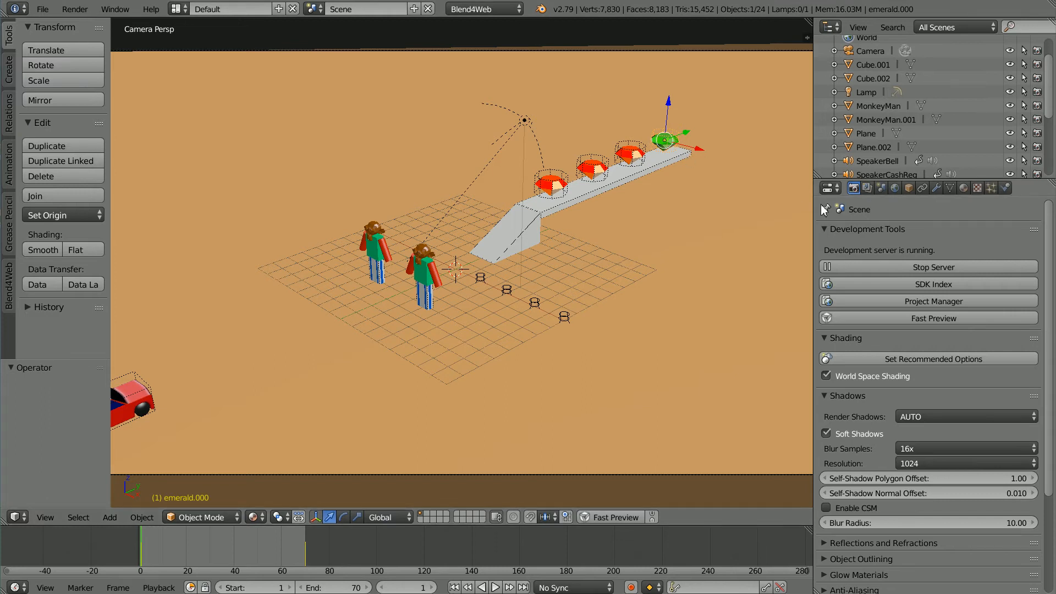
{"action": "mouse_move", "coordinate": [895, 188]}
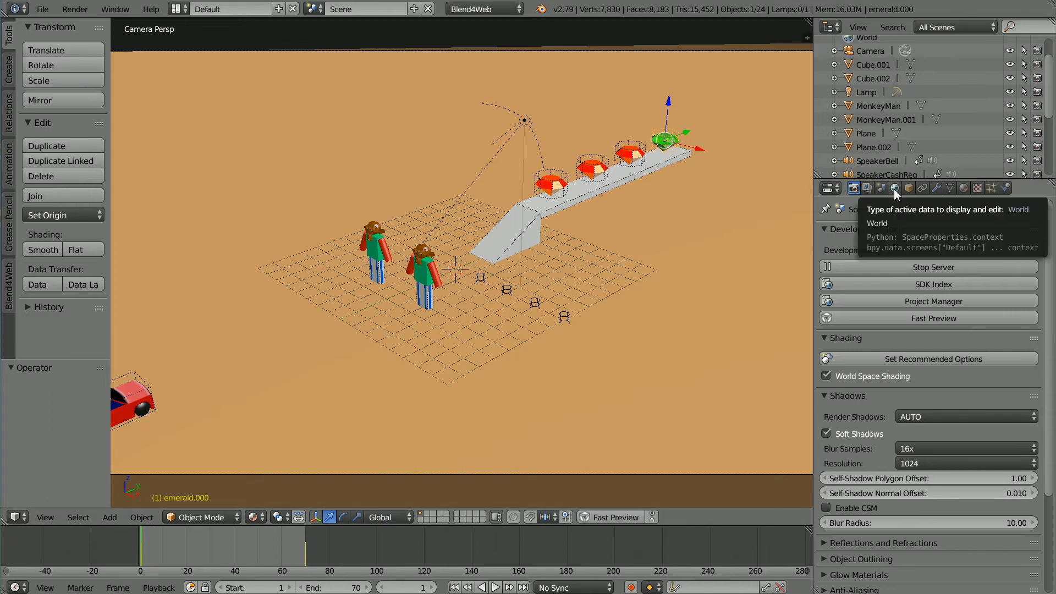
Step: Enable world Environment Lighting at energy 0.300, then select the lamp
{"action": "left_click", "coordinate": [895, 188]}
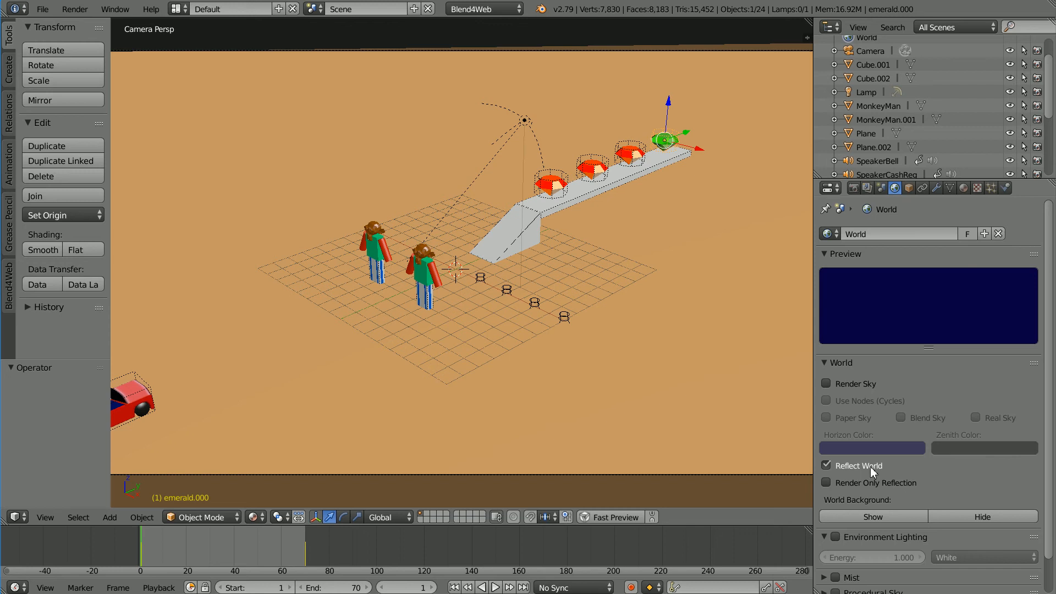
{"action": "mouse_move", "coordinate": [864, 542]}
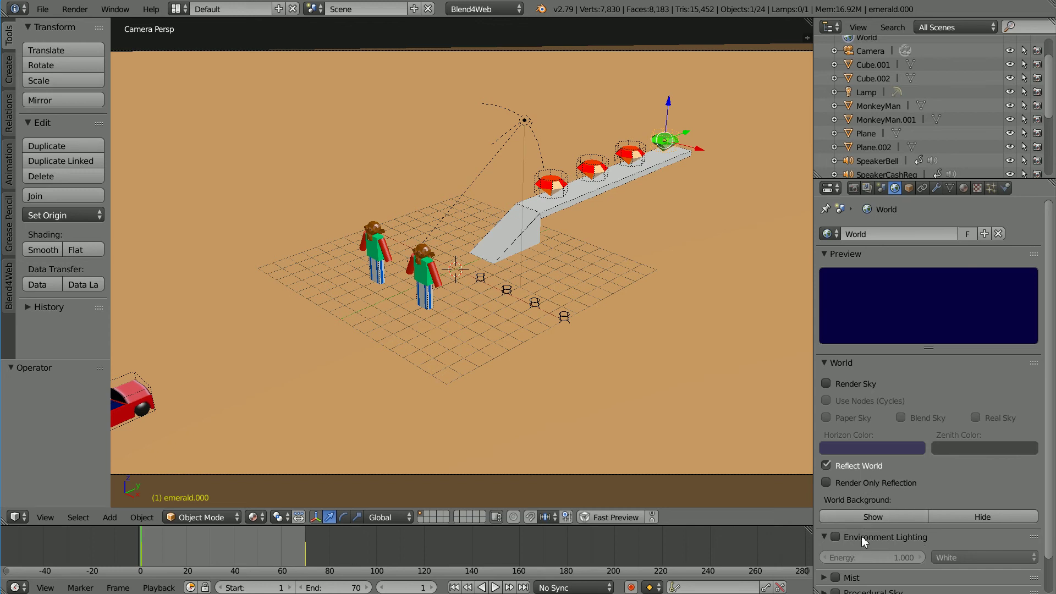
{"action": "left_click", "coordinate": [826, 537]}
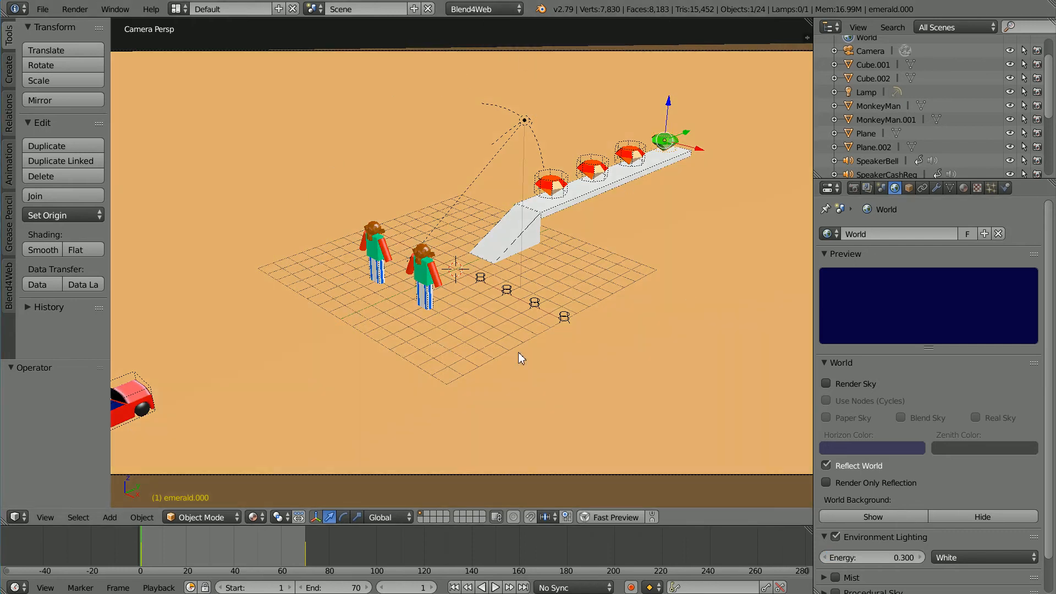
{"action": "mouse_move", "coordinate": [567, 126]}
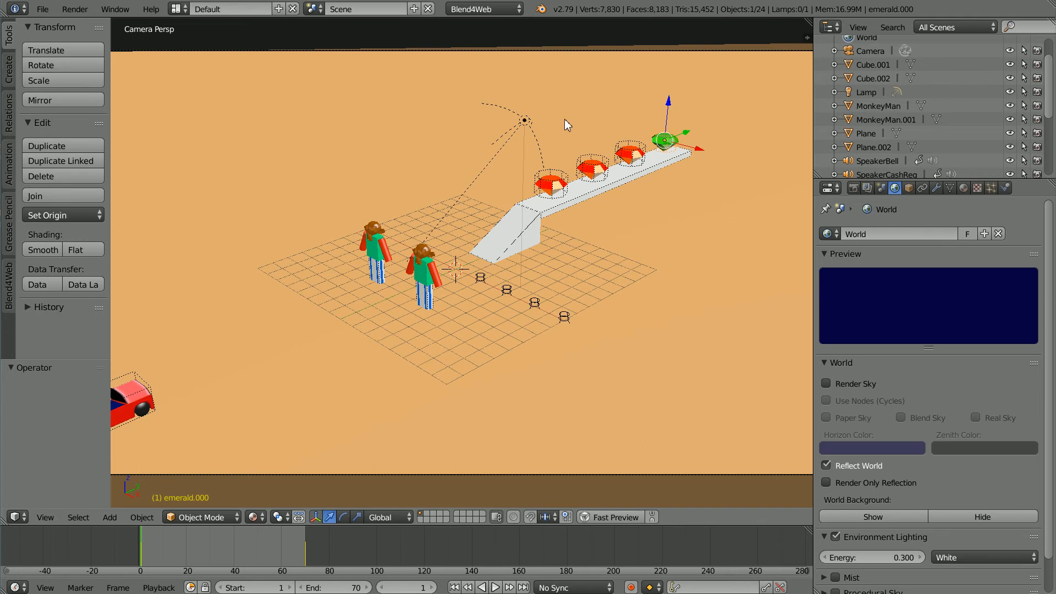
{"action": "left_click", "coordinate": [525, 120]}
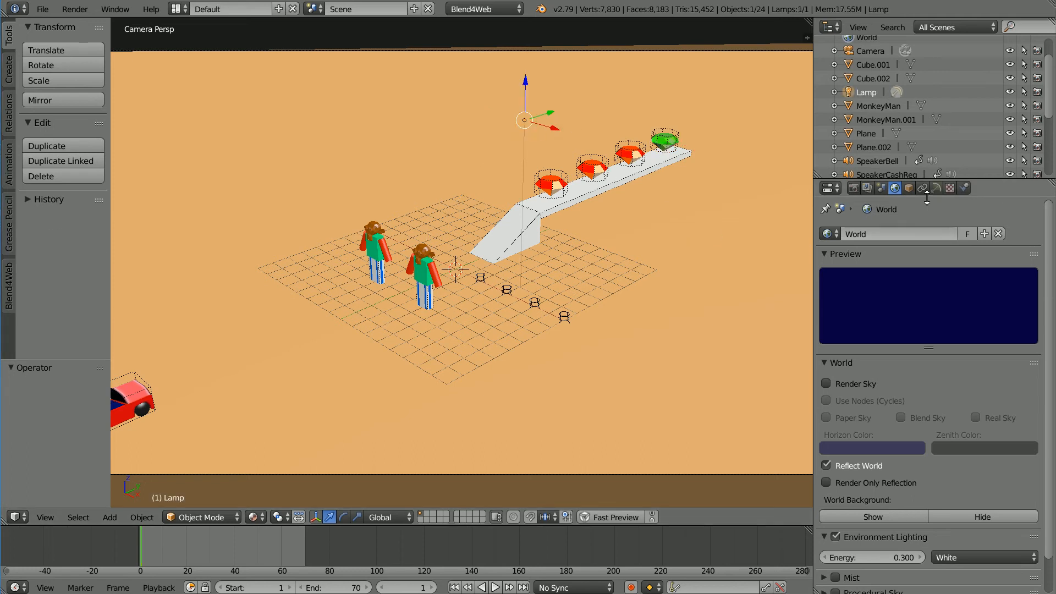
Step: Lower the Hemi lamp energy to 0.700 and launch a Fast Preview
{"action": "left_click", "coordinate": [935, 188]}
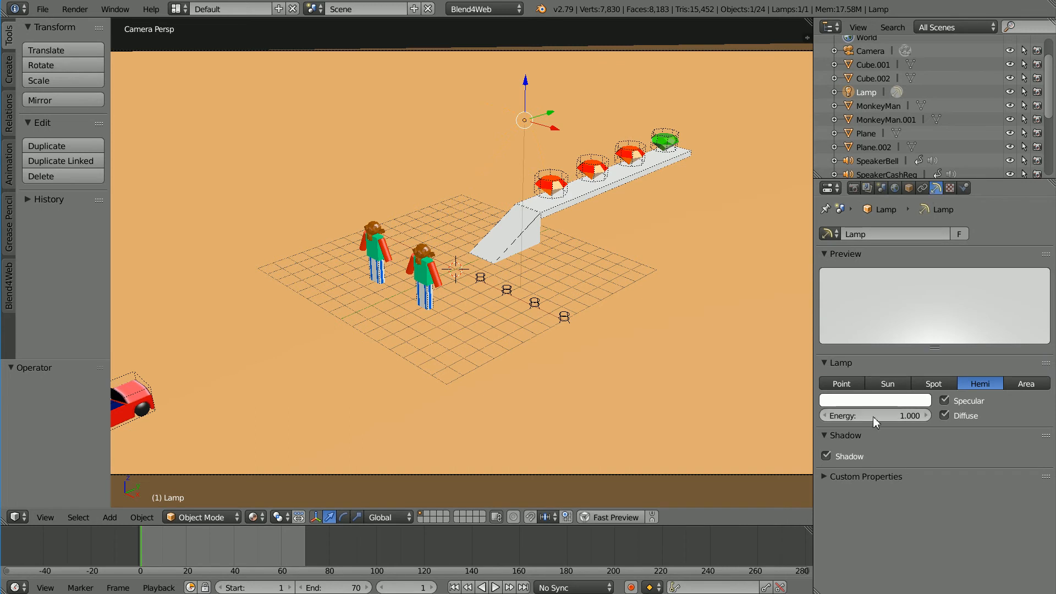
{"action": "left_click", "coordinate": [874, 415]}
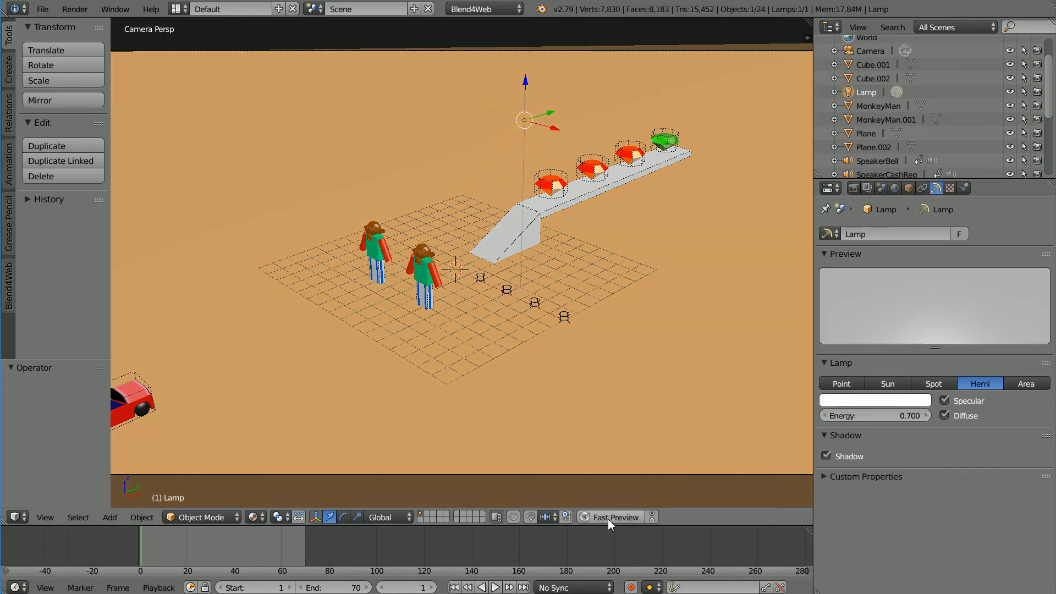
{"action": "left_click", "coordinate": [613, 517]}
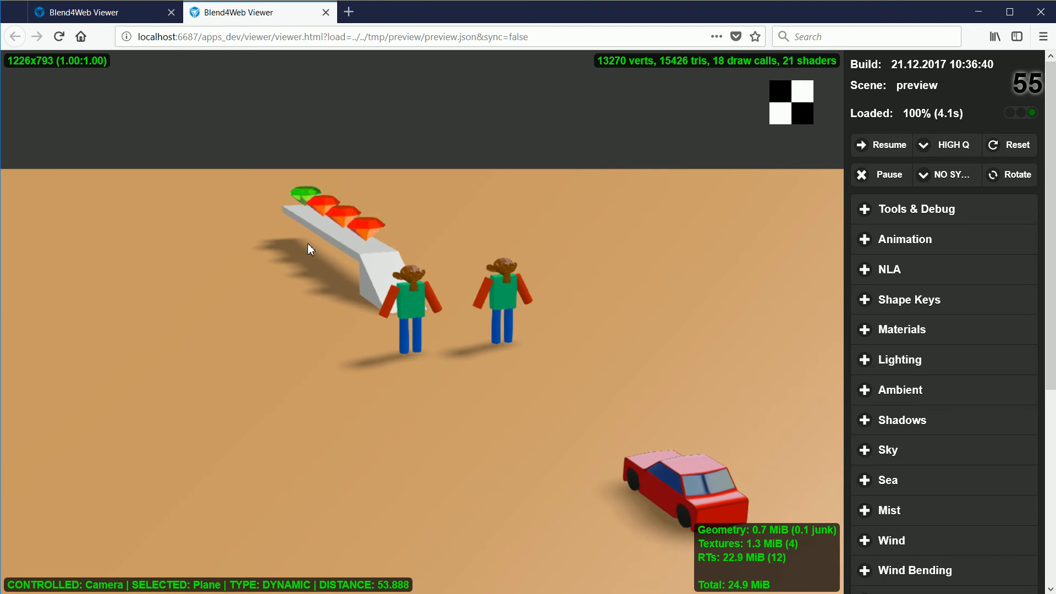
{"action": "mouse_move", "coordinate": [188, 81]}
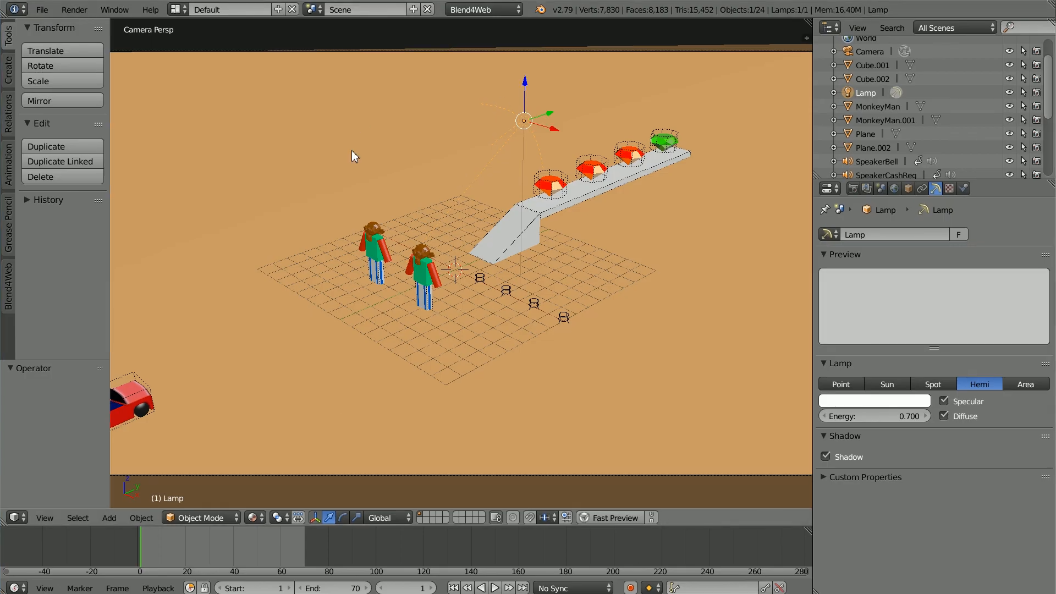
{"action": "mouse_move", "coordinate": [263, 169]}
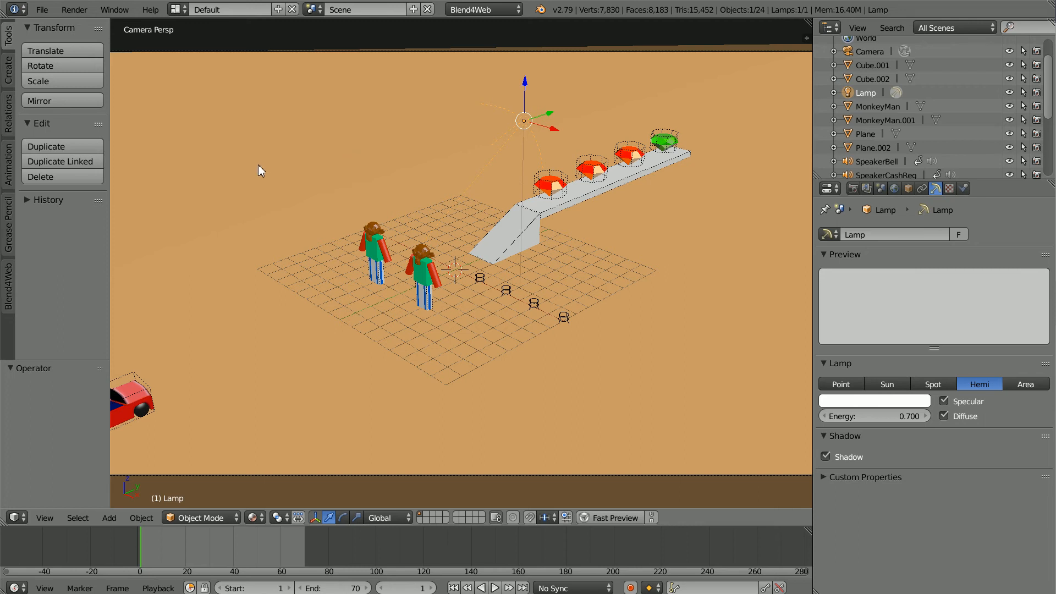
{"action": "mouse_move", "coordinate": [169, 137]}
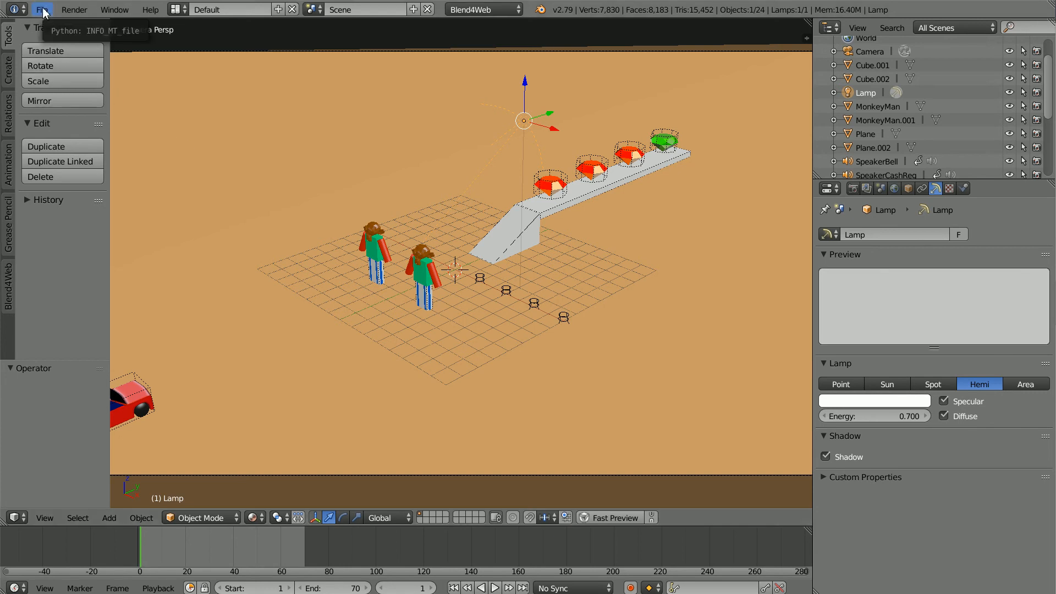
Step: Save As over my_driving_game3.blend in G:\blend4web_ce\projects\my_driving_game3\blender
{"action": "left_click", "coordinate": [41, 10]}
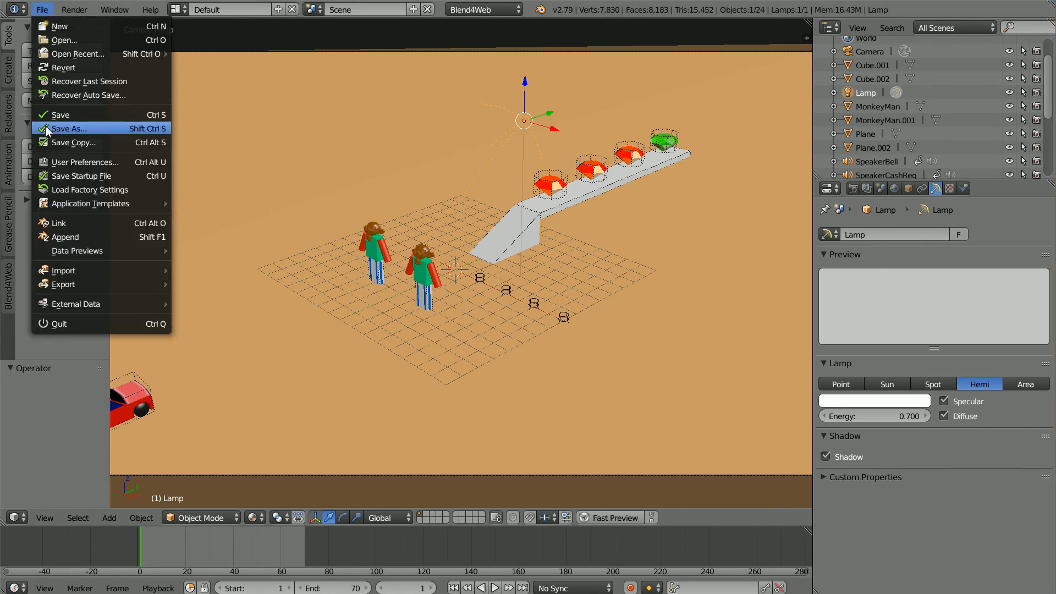
{"action": "left_click", "coordinate": [69, 128]}
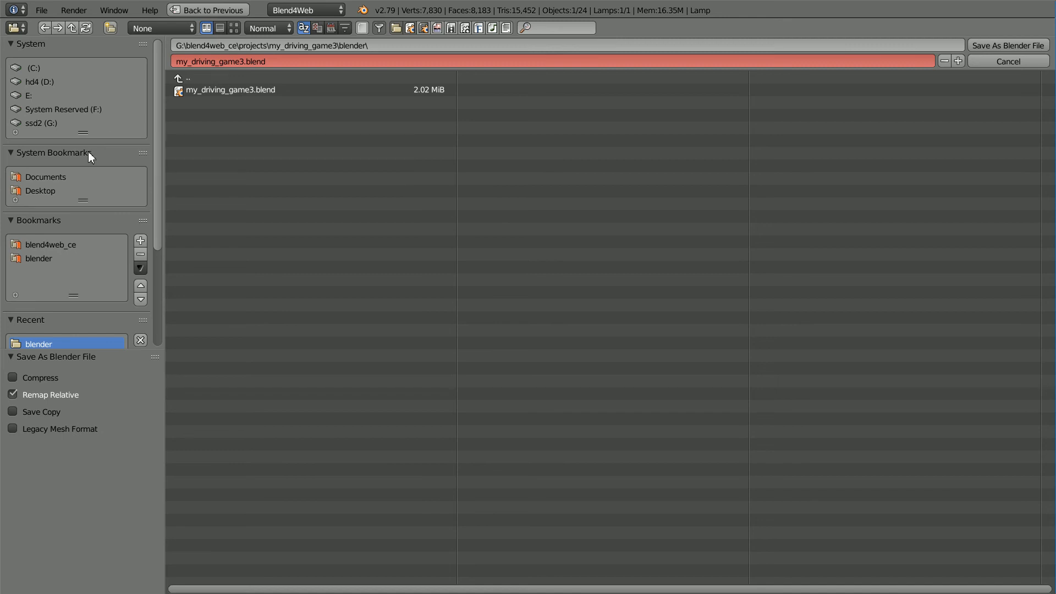
{"action": "left_click", "coordinate": [41, 122]}
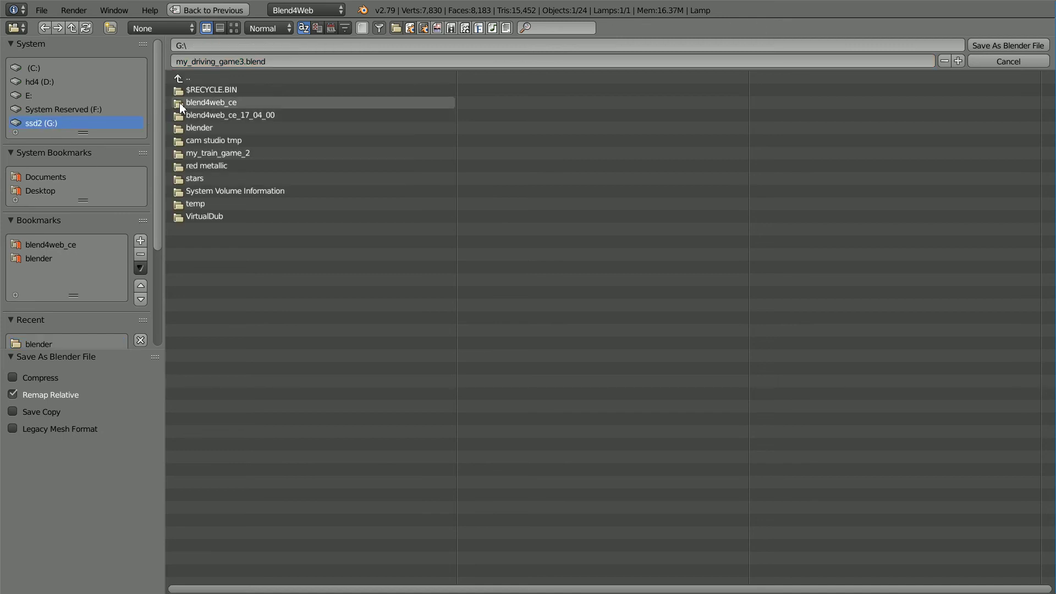
{"action": "double_click", "coordinate": [210, 102]}
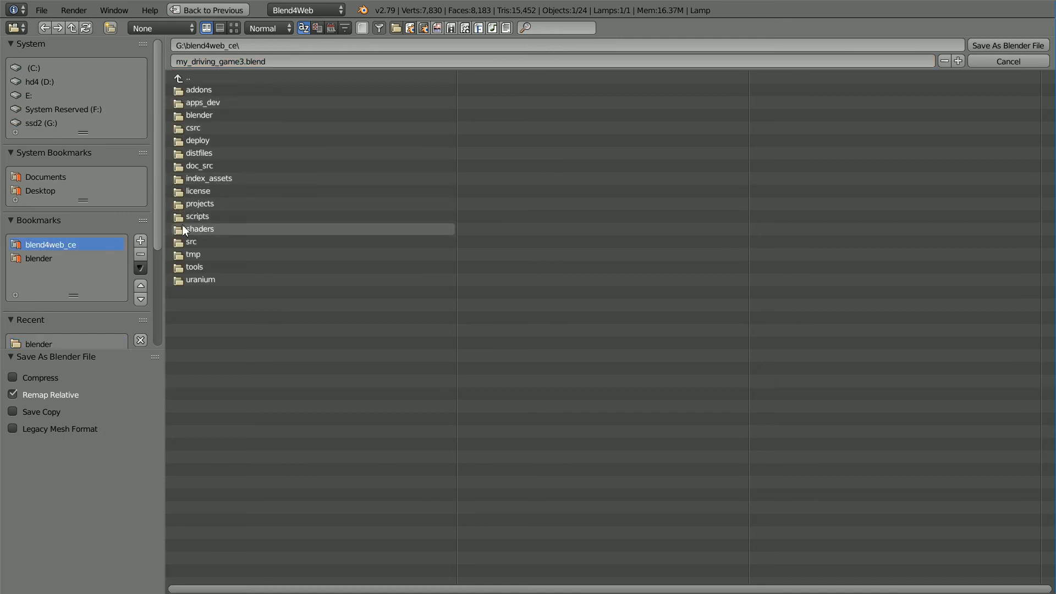
{"action": "double_click", "coordinate": [199, 204]}
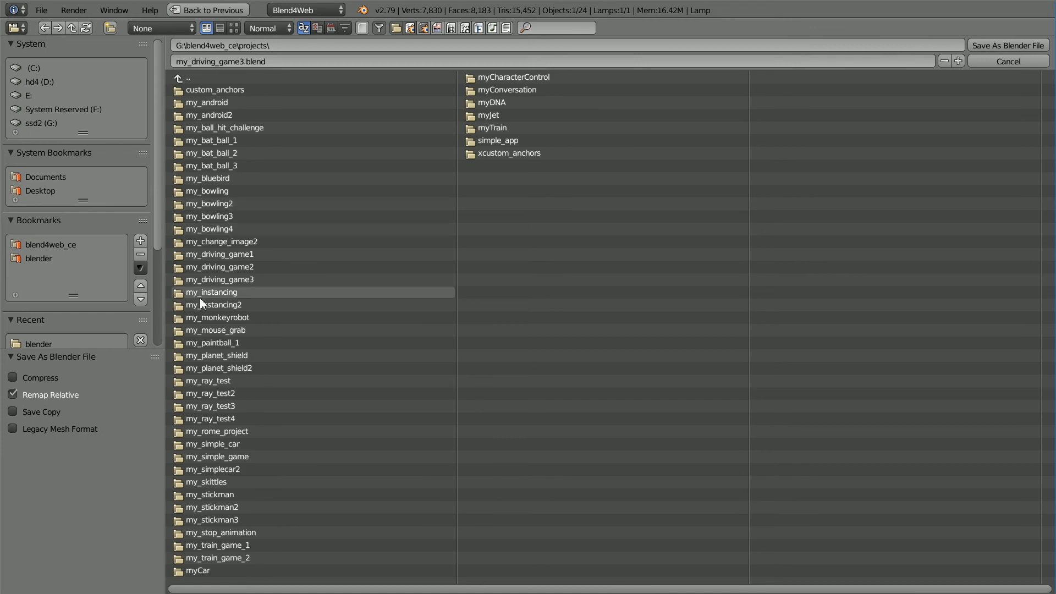
{"action": "mouse_move", "coordinate": [251, 279]}
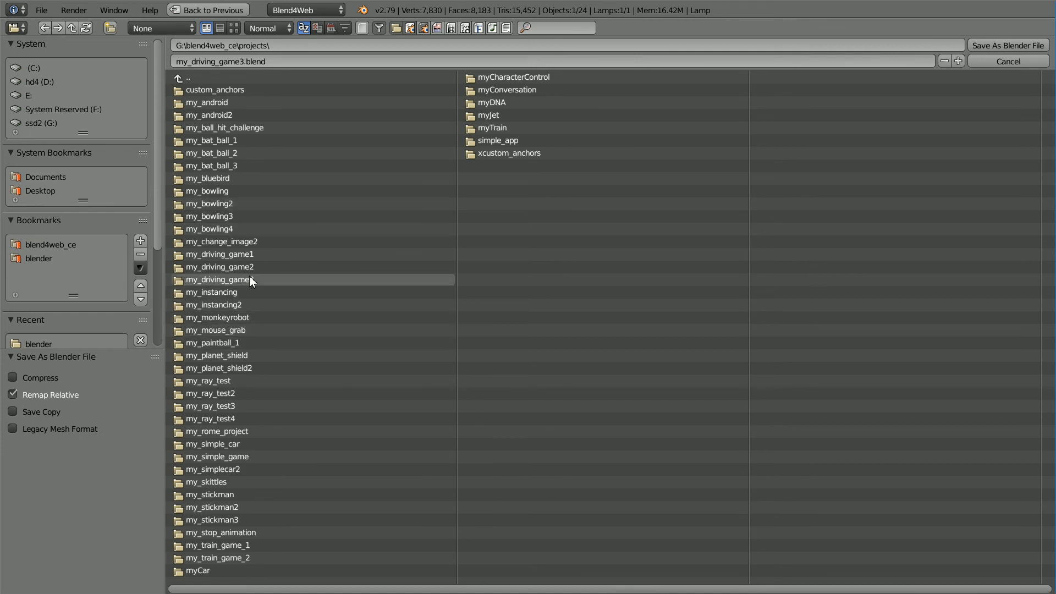
{"action": "double_click", "coordinate": [220, 279]}
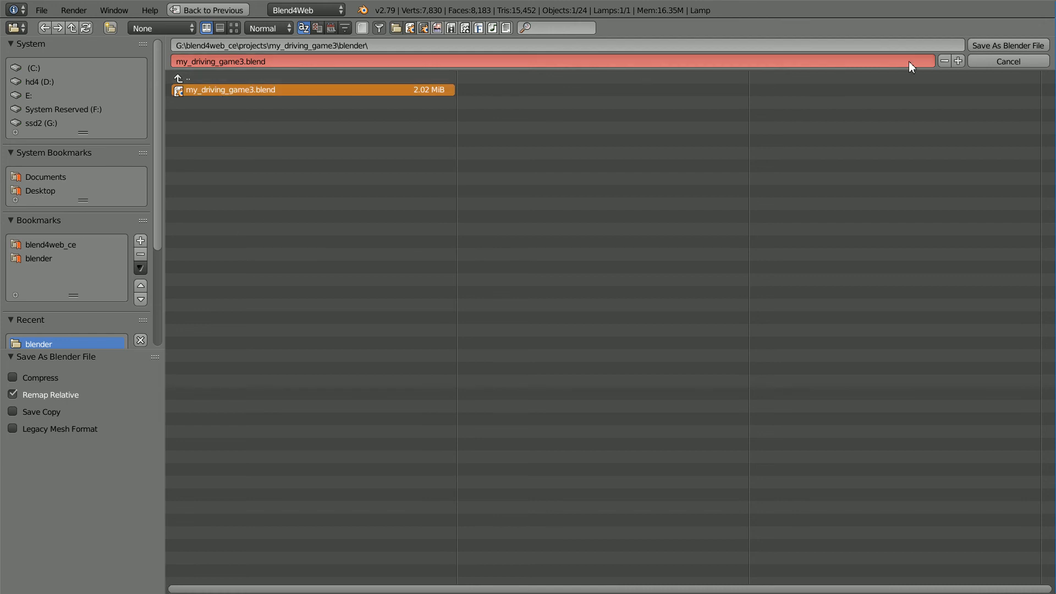
{"action": "left_click", "coordinate": [1007, 46]}
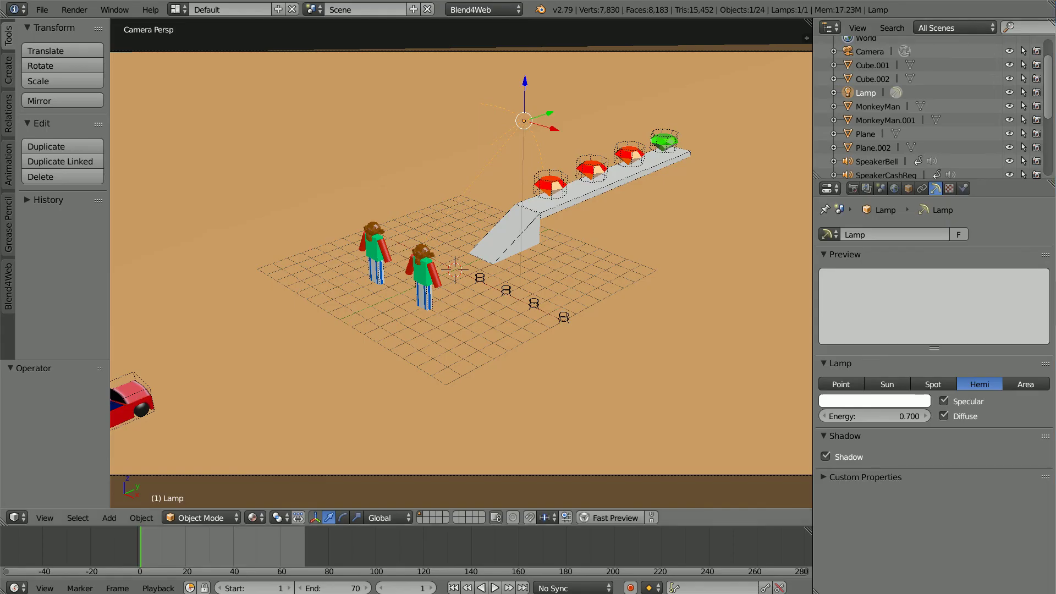
{"action": "mouse_move", "coordinate": [337, 158]}
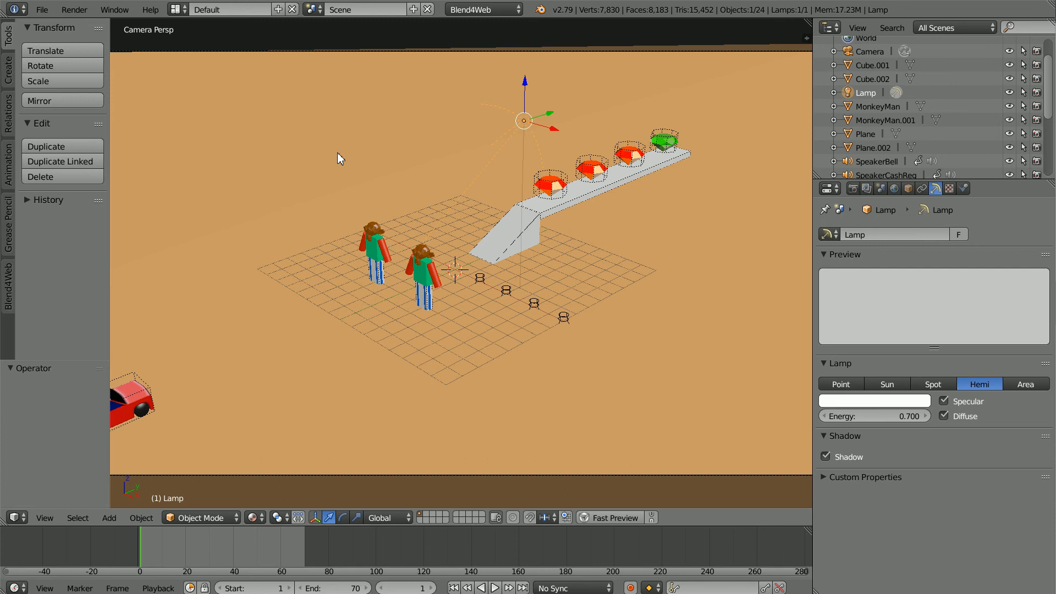
{"action": "mouse_move", "coordinate": [61, 65]}
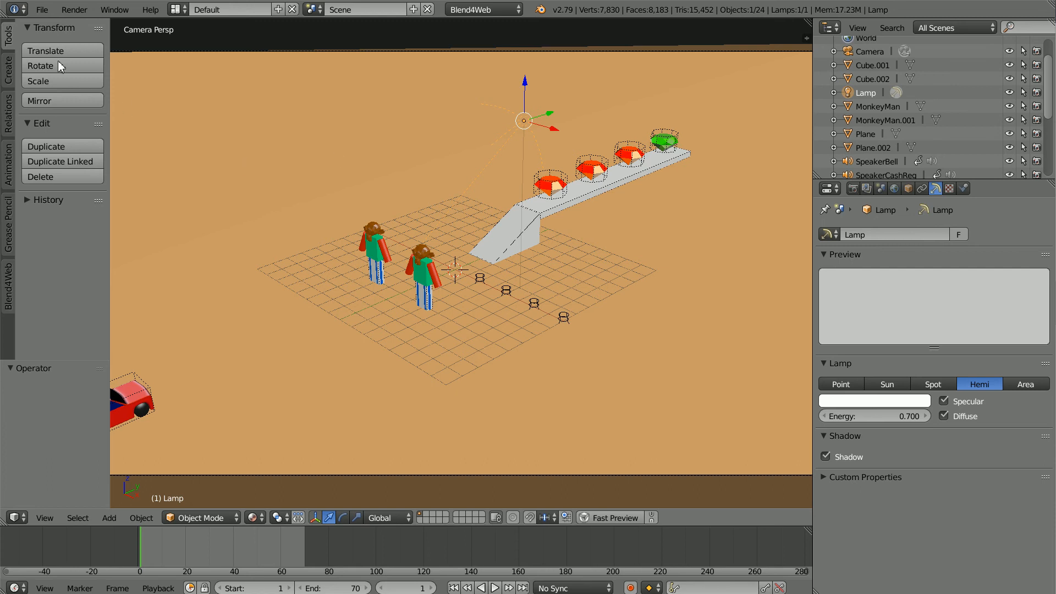
{"action": "mouse_move", "coordinate": [41, 10]}
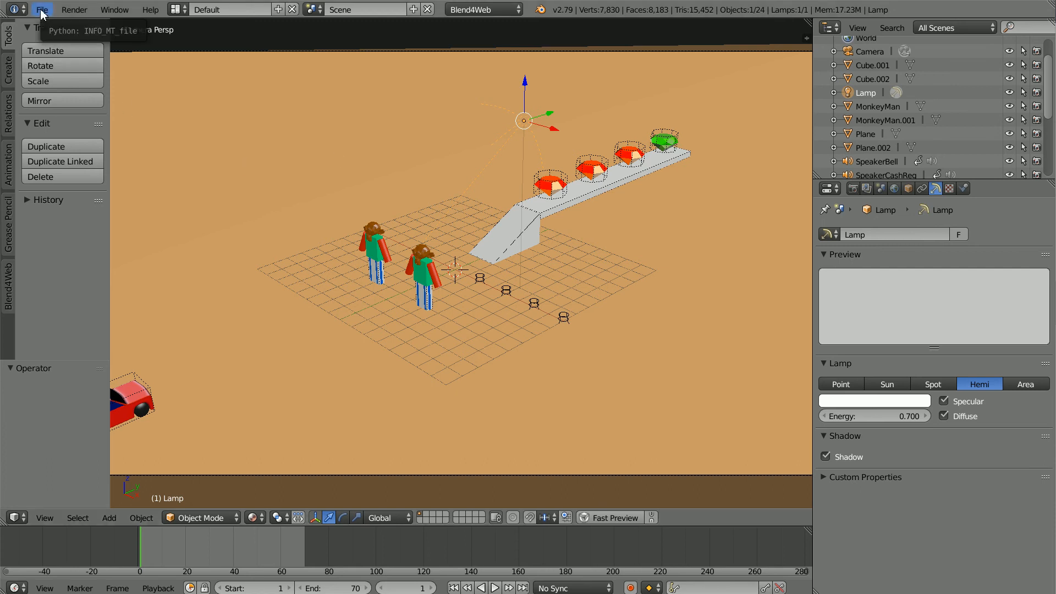
Step: Export the scene as Blend4Web JSON over the existing my_driving_game3.json in assets
{"action": "left_click", "coordinate": [42, 10]}
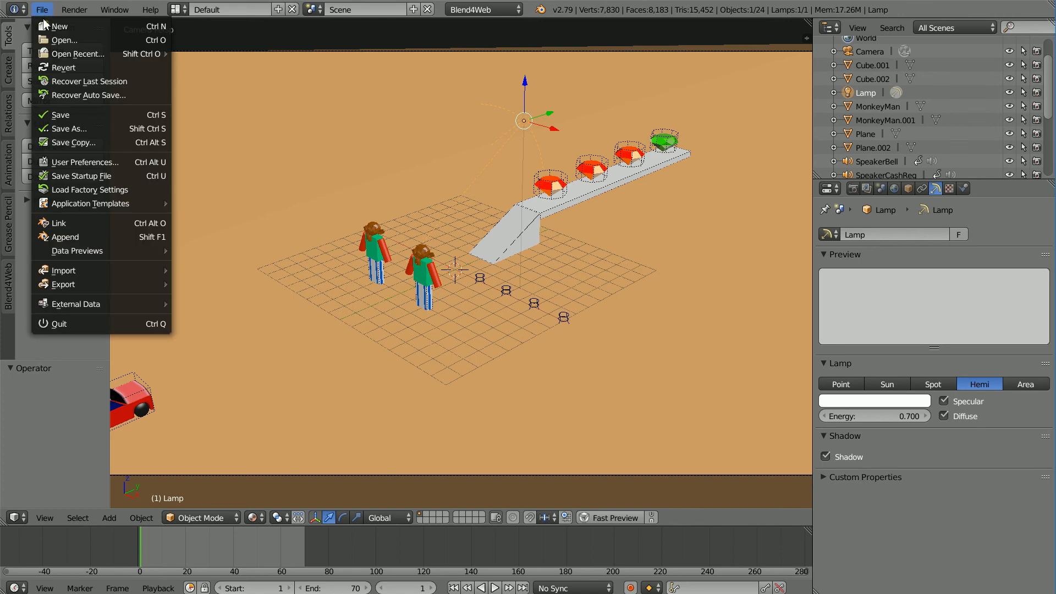
{"action": "left_click", "coordinate": [65, 284]}
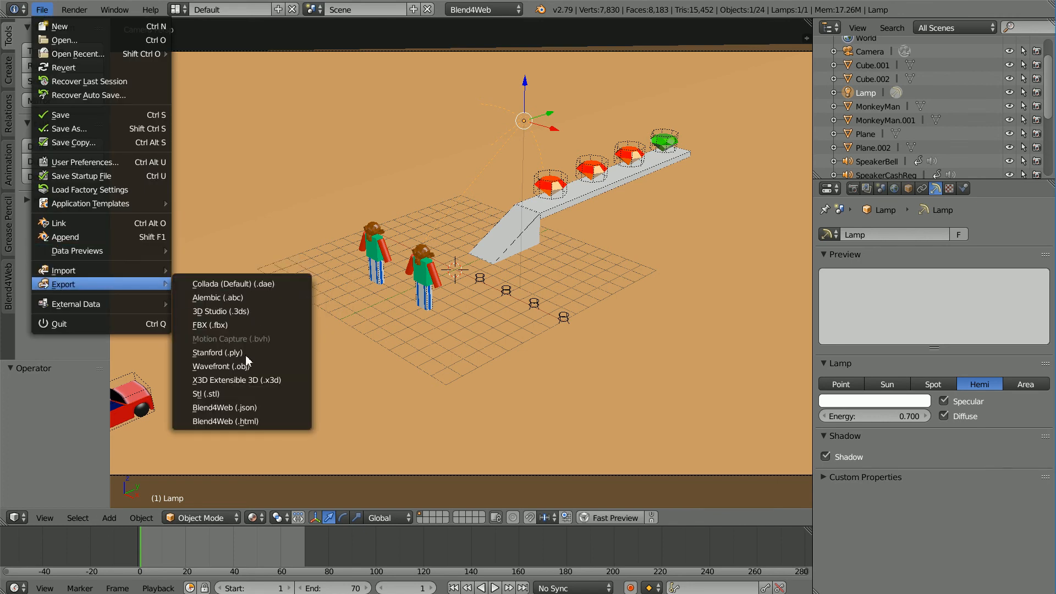
{"action": "left_click", "coordinate": [223, 407]}
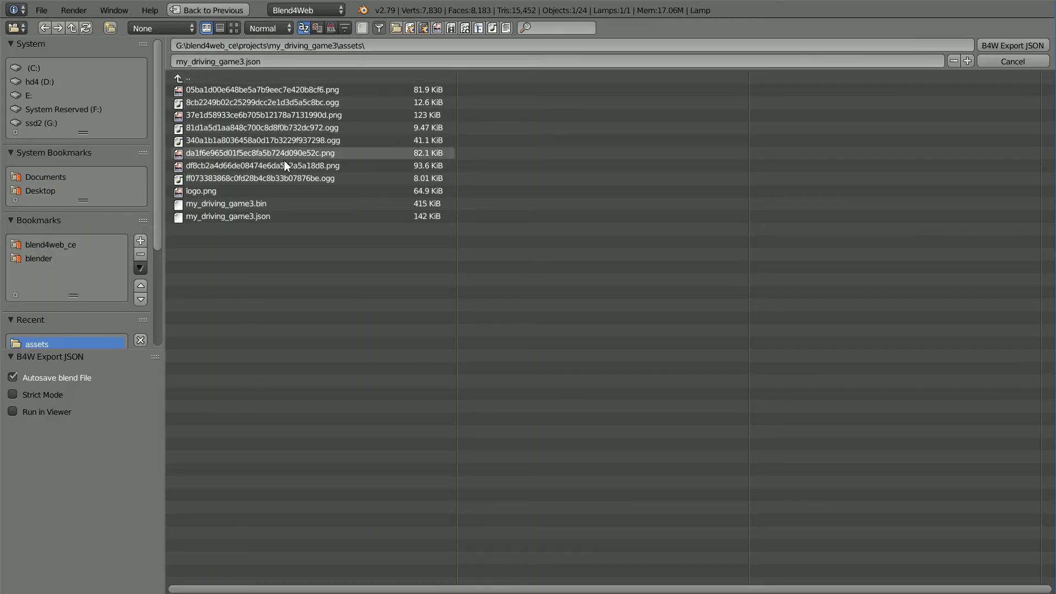
{"action": "left_click", "coordinate": [229, 217]}
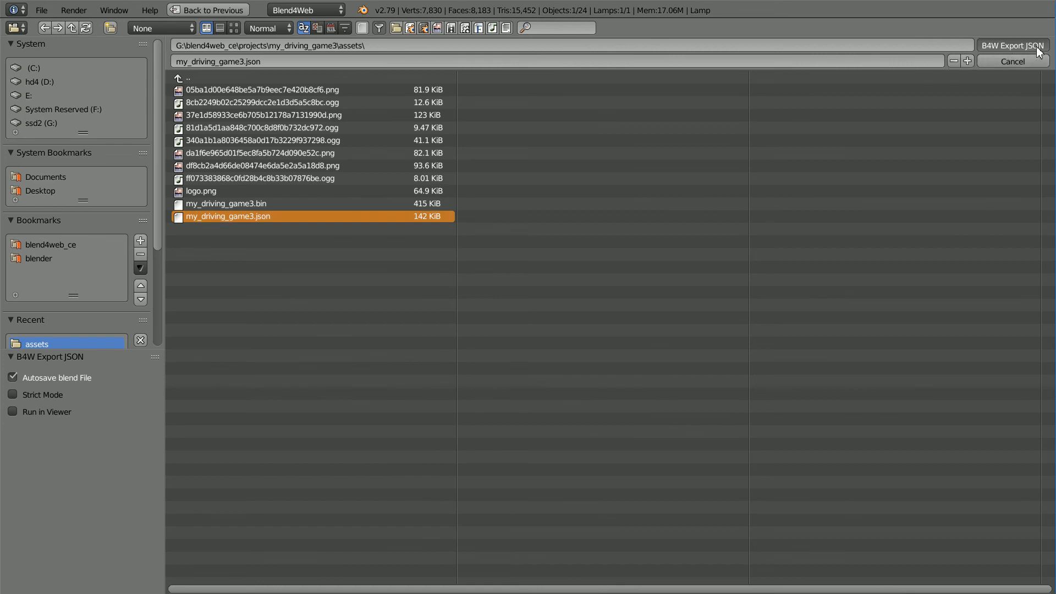
{"action": "left_click", "coordinate": [1009, 45]}
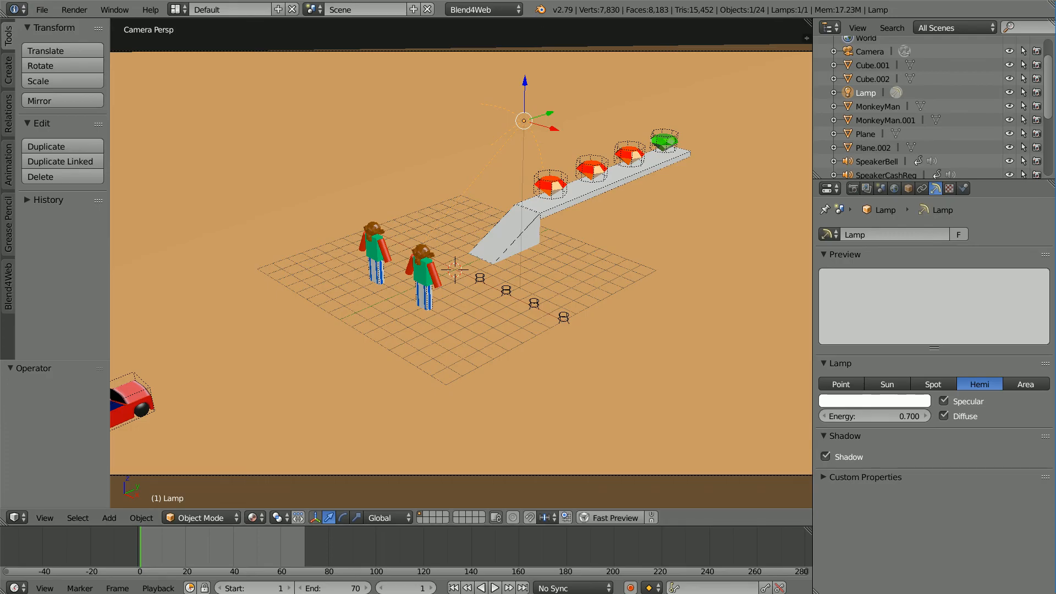
{"action": "mouse_move", "coordinate": [115, 587]}
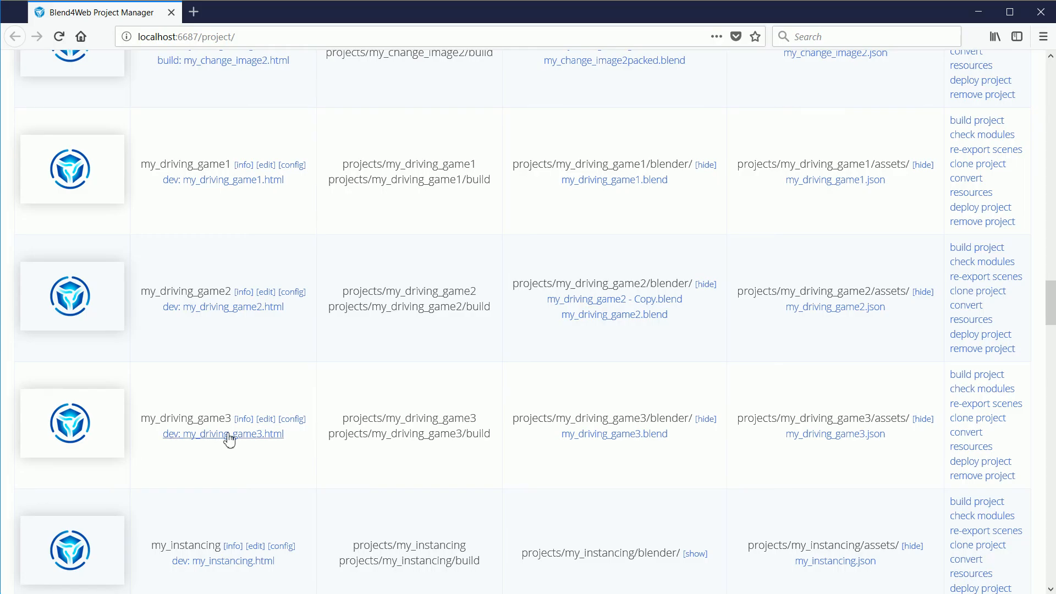
{"action": "mouse_move", "coordinate": [268, 440]}
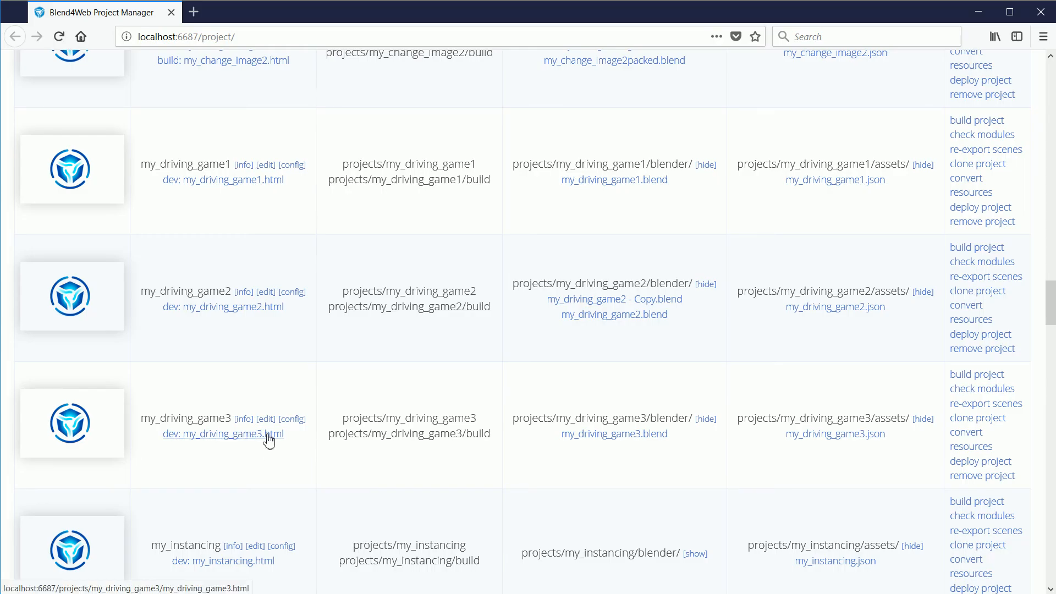
Step: Launch the dev: my_driving_game3.html app in a new browser tab
{"action": "left_click", "coordinate": [223, 434]}
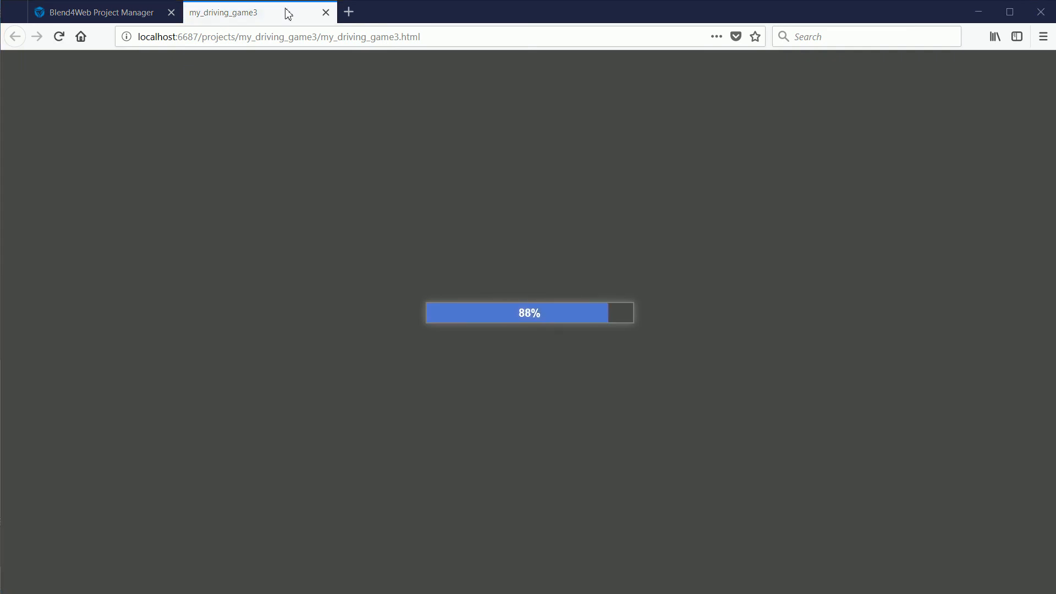